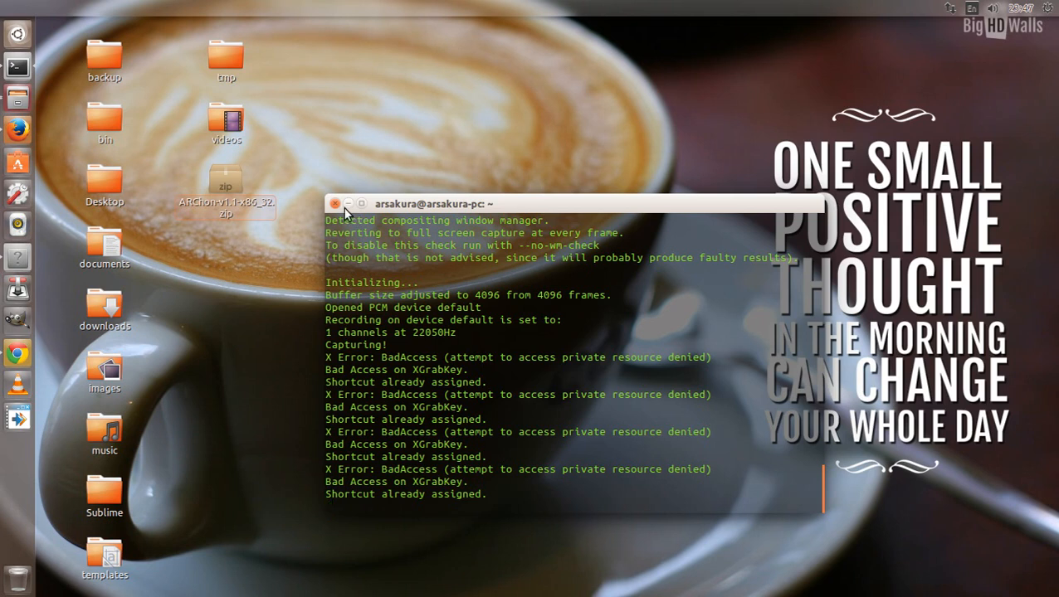
# Minimize the terminal so only the Ubuntu desktop and its folders remain visible
pyautogui.click(336, 205)
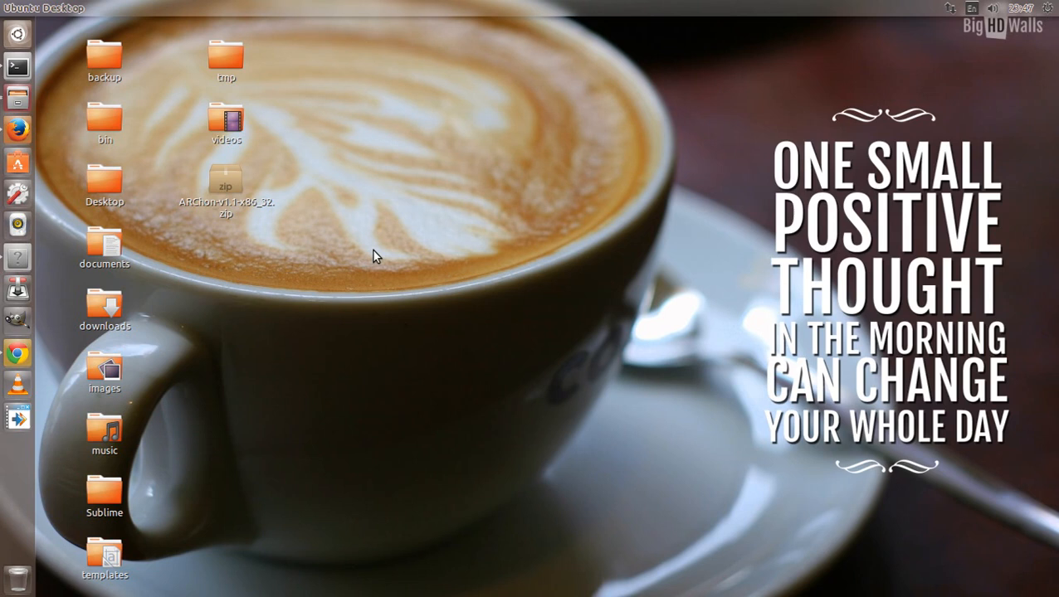
pyautogui.moveTo(35, 340)
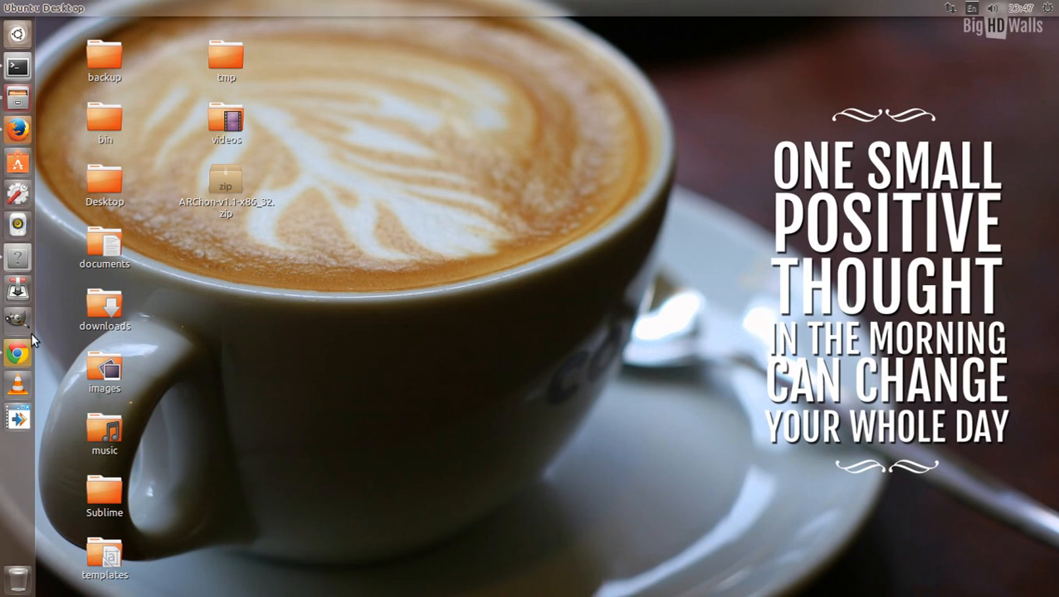
# Review the ARChon Runtime and Snapchat APK download tabs in Chrome, then minimize the browser
pyautogui.click(17, 351)
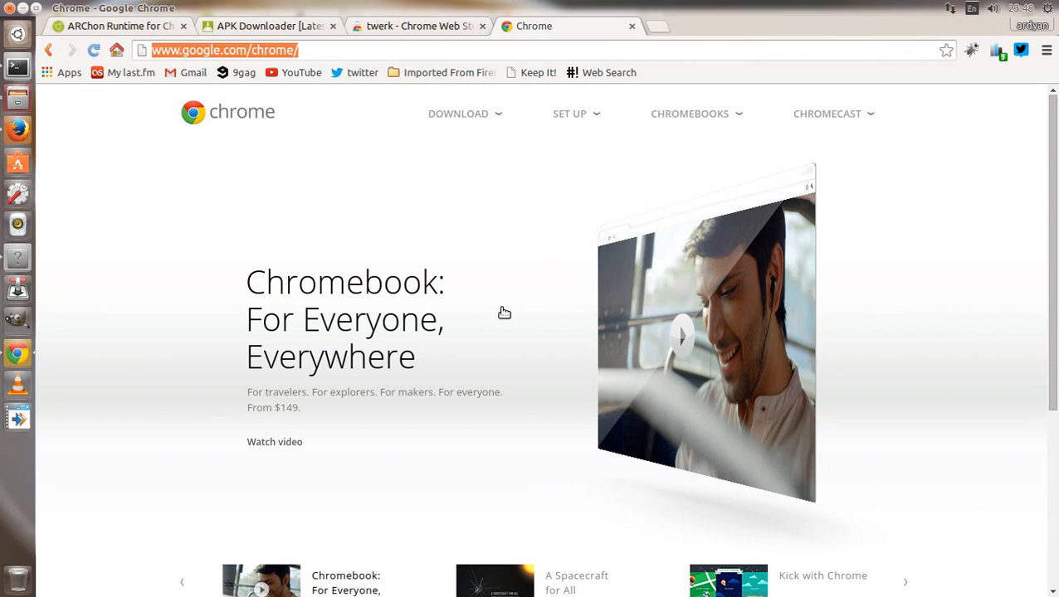
pyautogui.moveTo(604, 174)
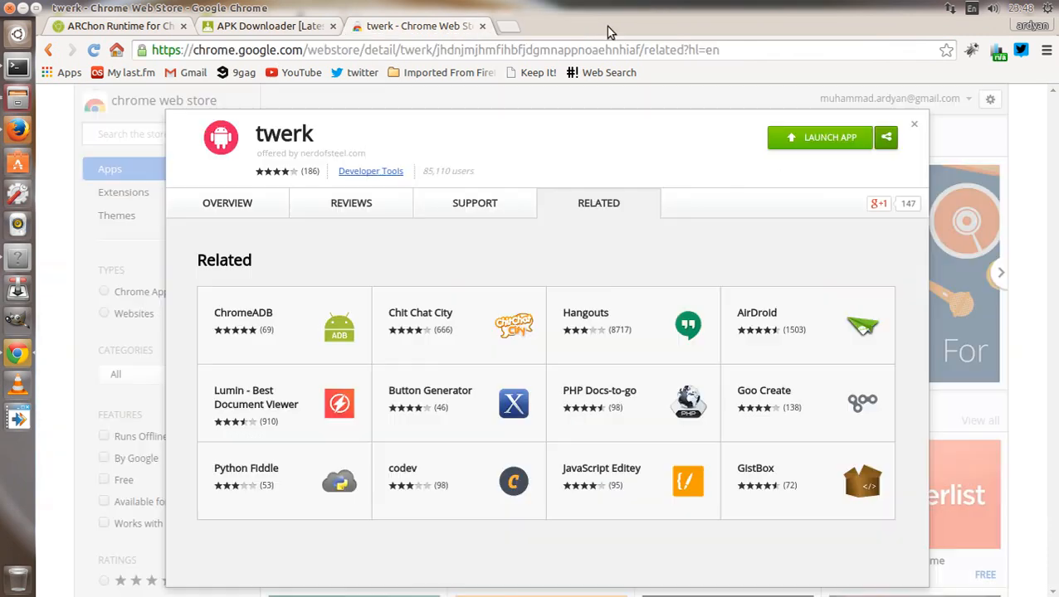
pyautogui.click(116, 26)
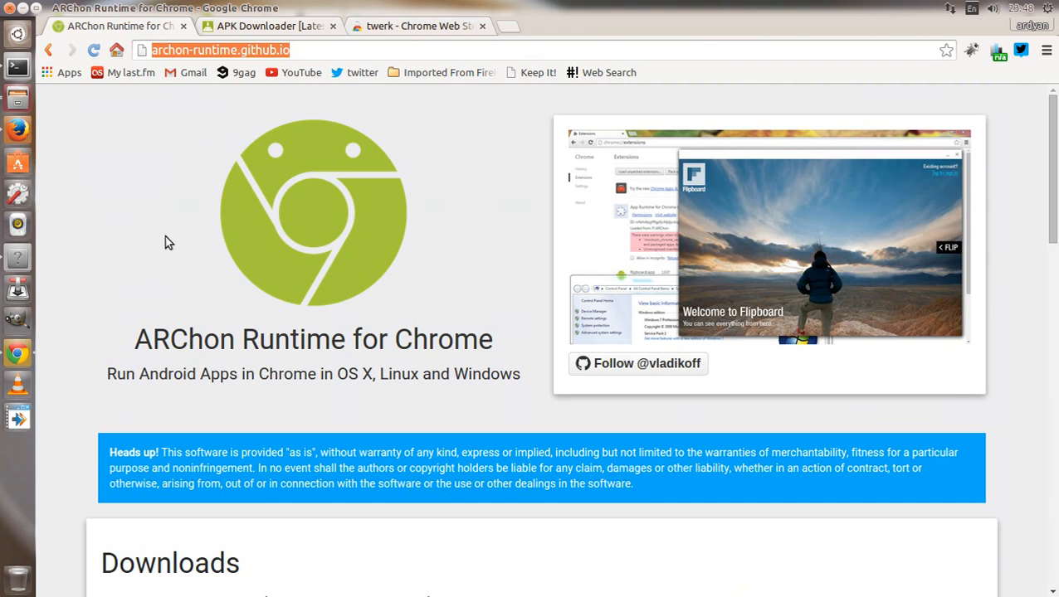
pyautogui.moveTo(171, 272)
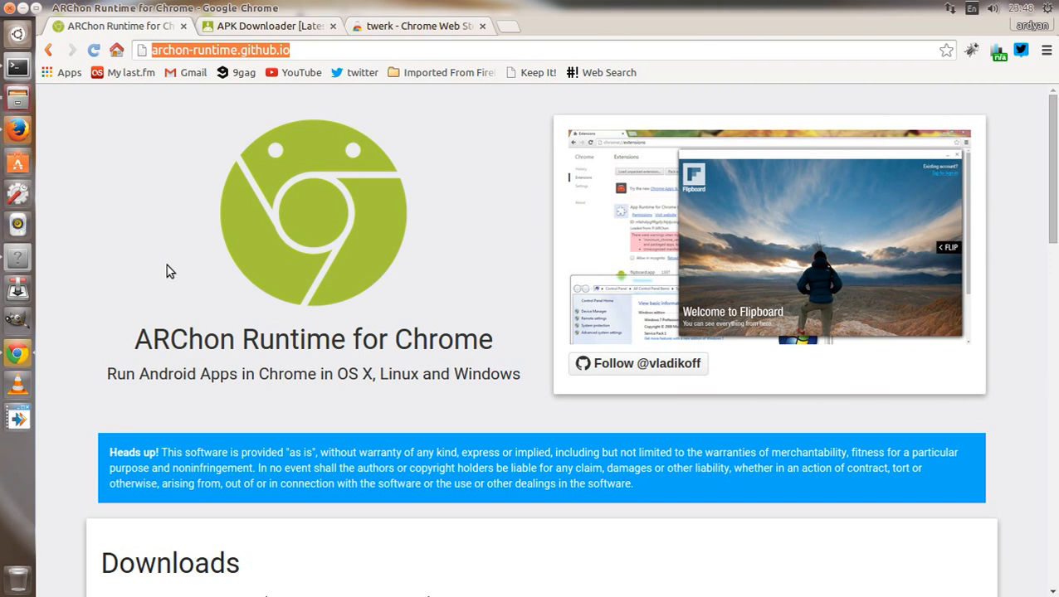
pyautogui.moveTo(249, 36)
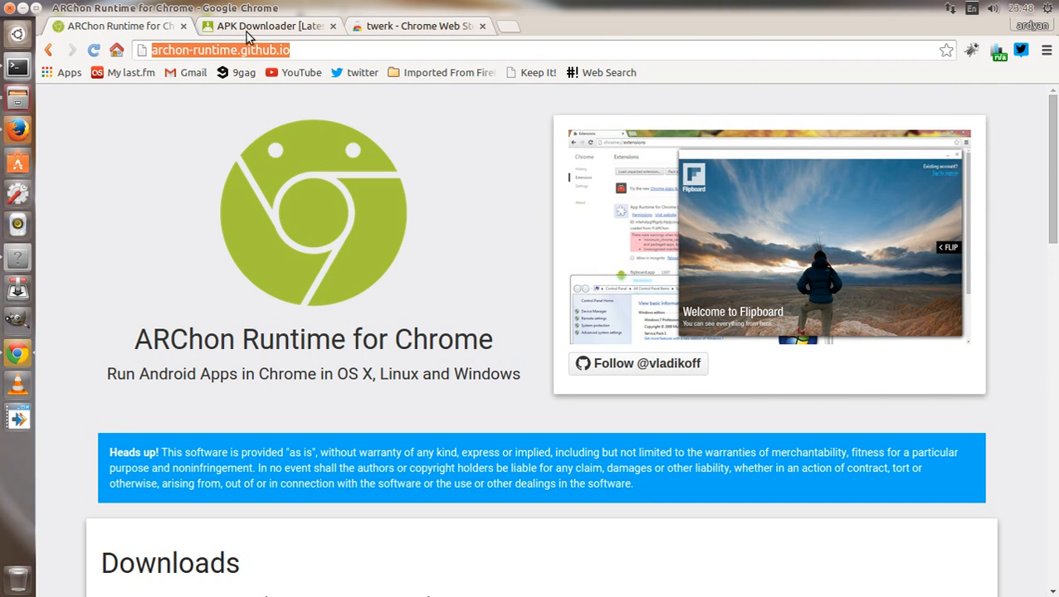
pyautogui.click(267, 26)
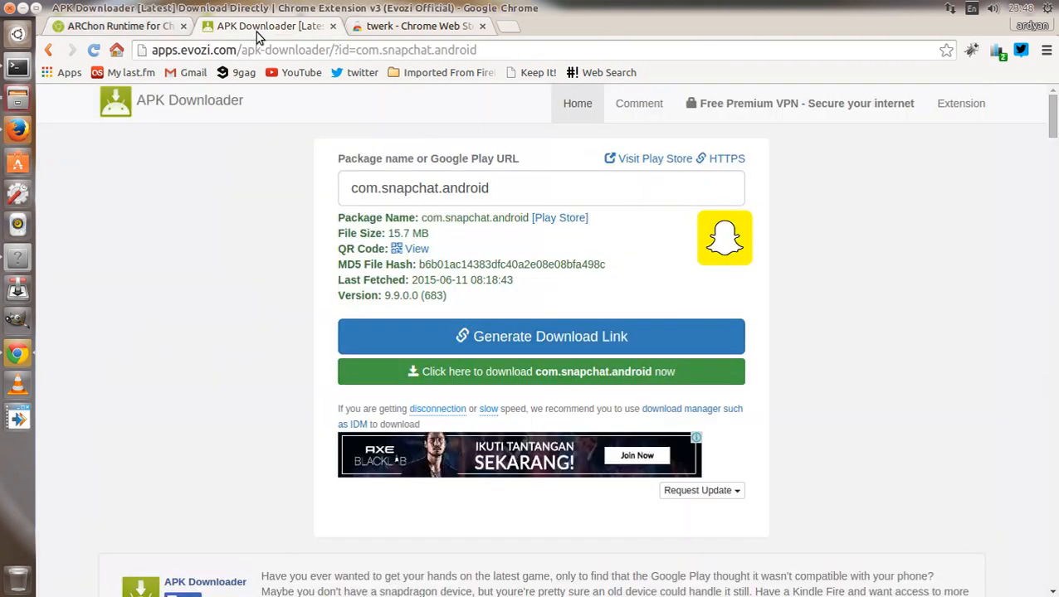
pyautogui.click(415, 26)
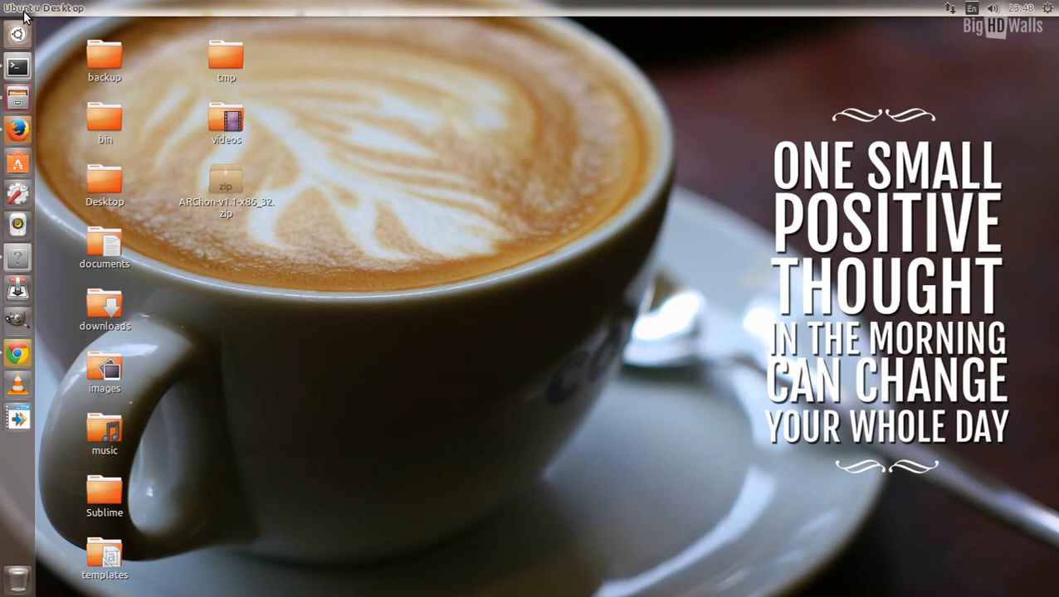
# Begin renaming the ARChon zip archive on the desktop via its context menu
pyautogui.click(226, 182)
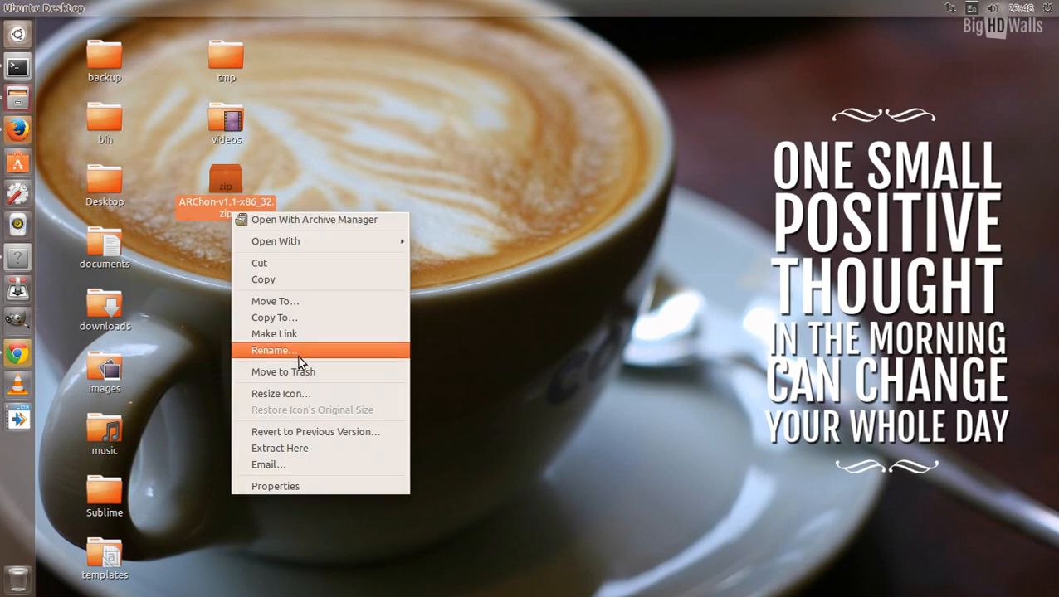
pyautogui.click(278, 448)
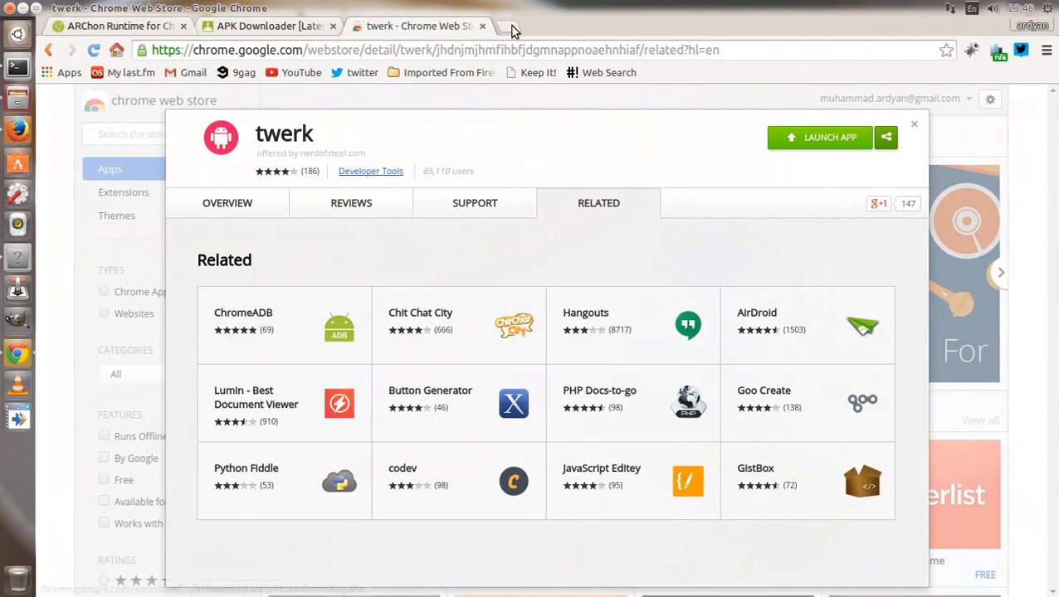
# Go to chrome://extensions in a new tab and enable Developer mode
pyautogui.click(515, 27)
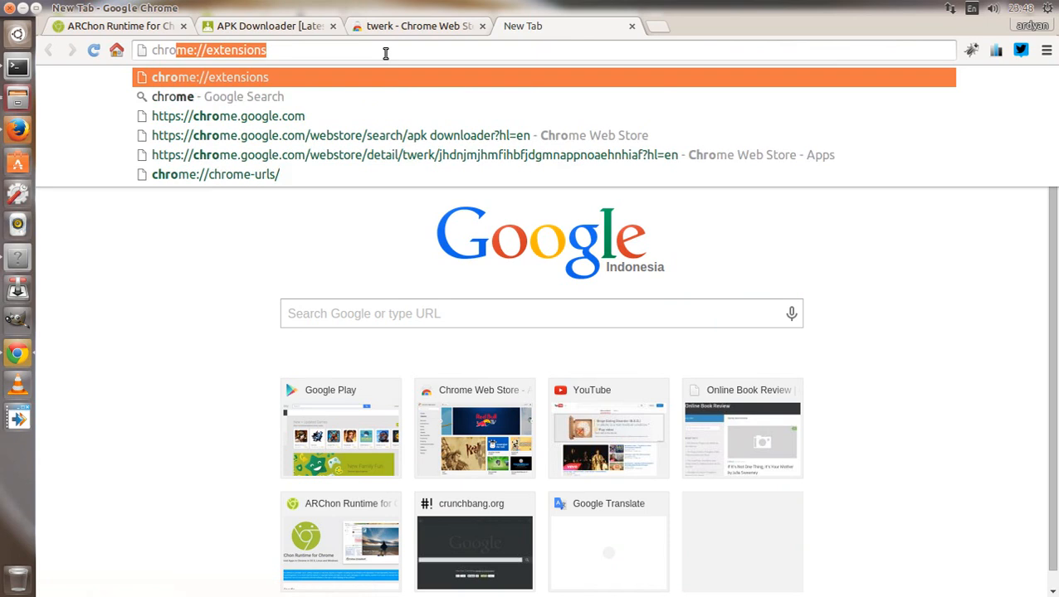
pyautogui.write('chrome://extensions')
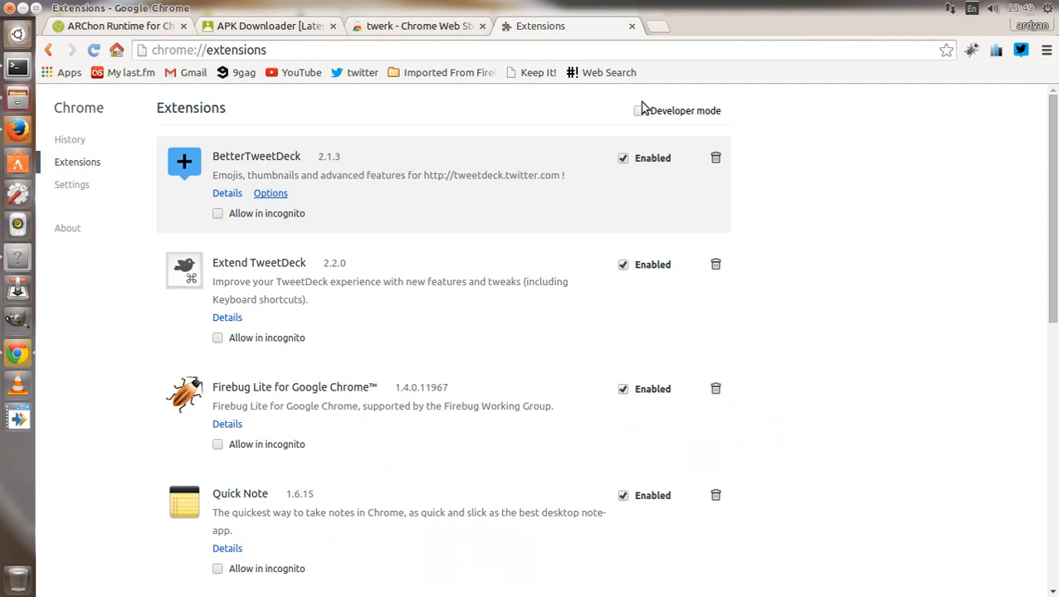
pyautogui.click(639, 109)
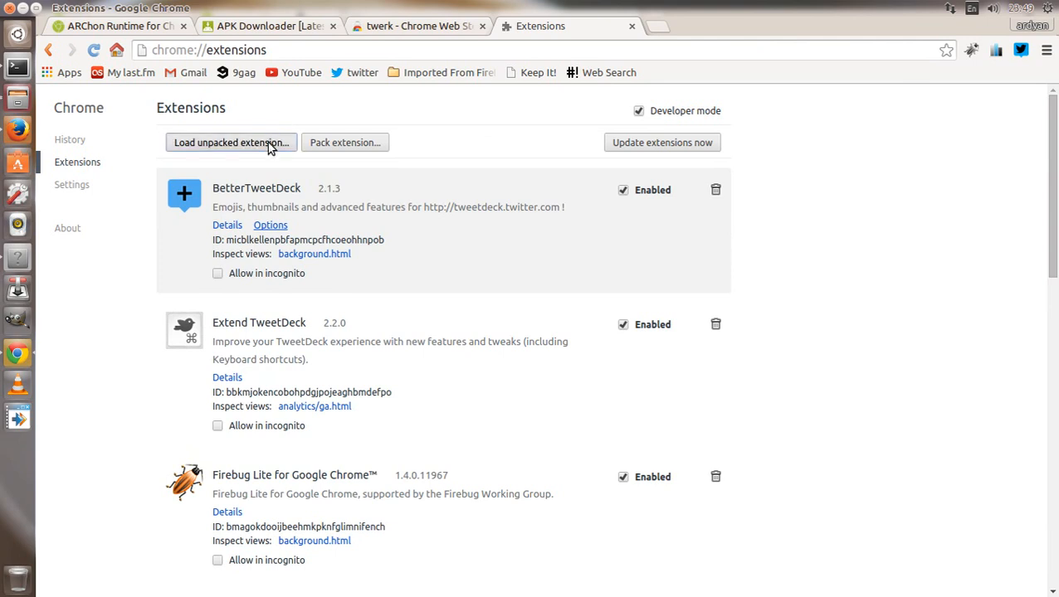
# Load the vladikoff-archon-0674fdbc0004 folder from home as an unpacked ARChon Runtime extension
pyautogui.click(229, 142)
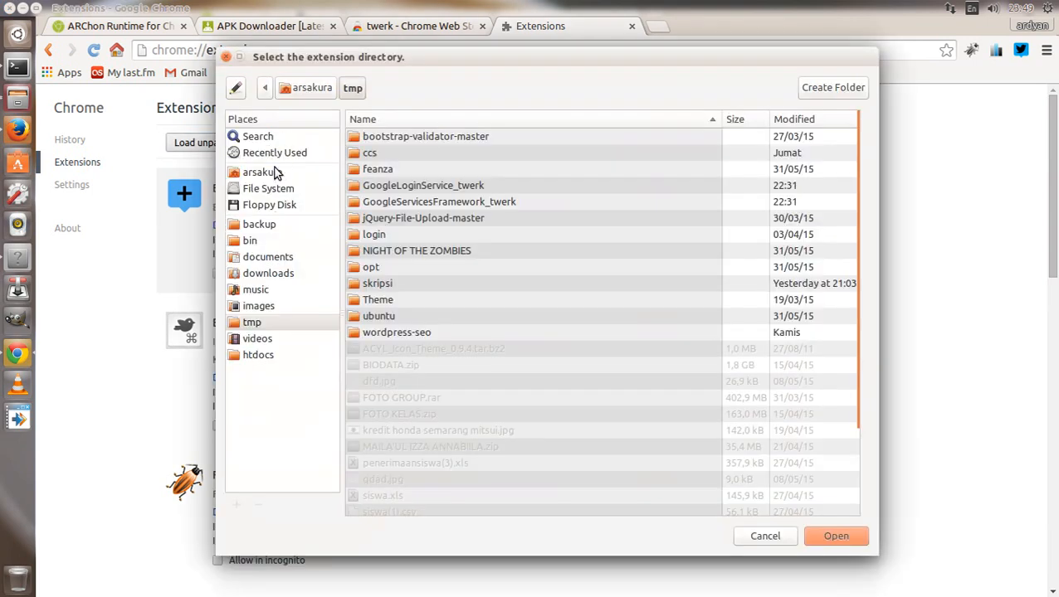
pyautogui.click(262, 171)
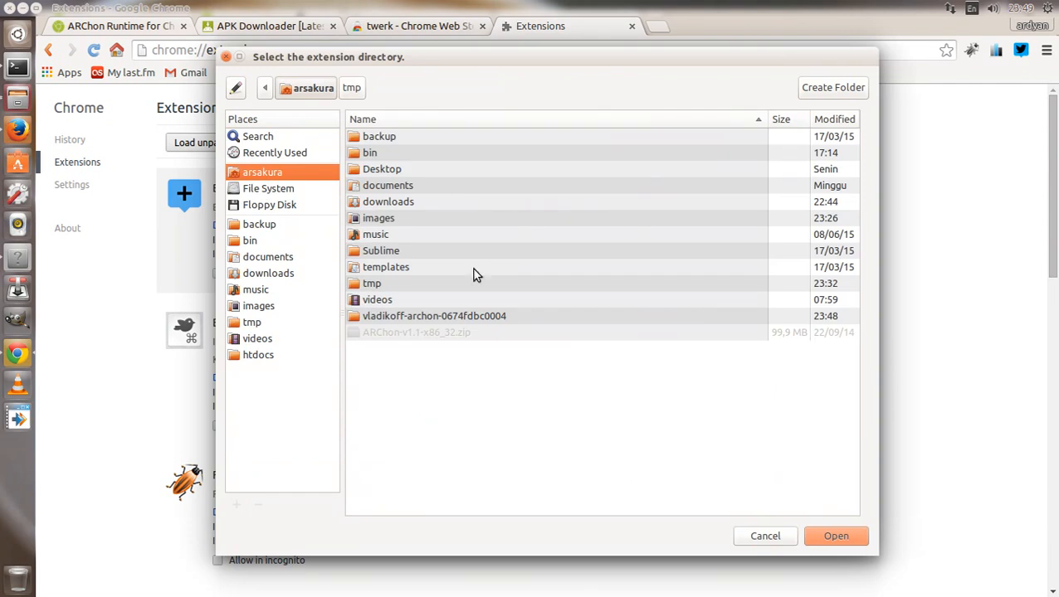
pyautogui.click(435, 315)
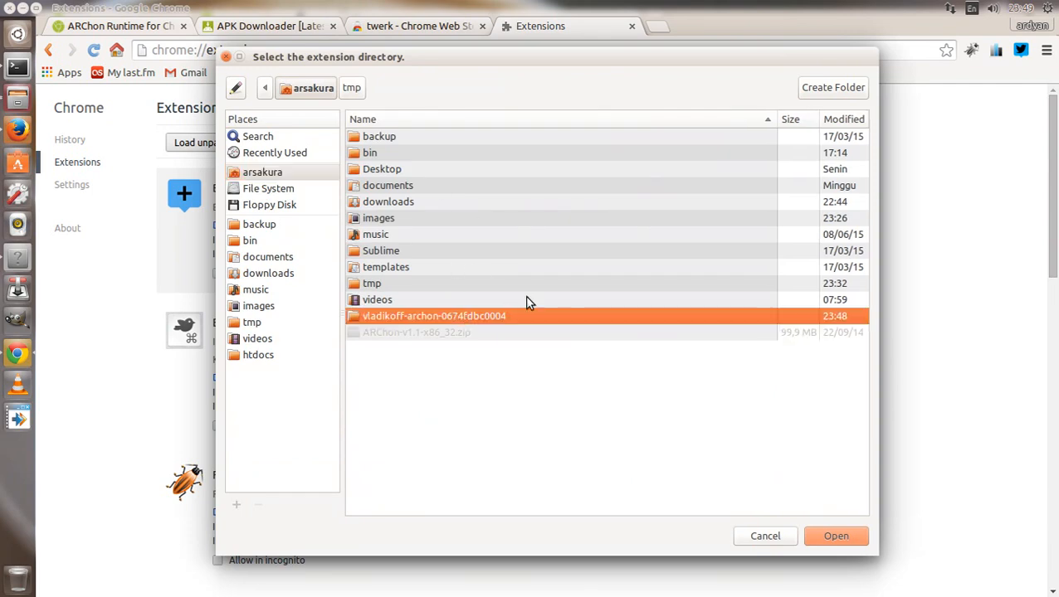
pyautogui.click(836, 536)
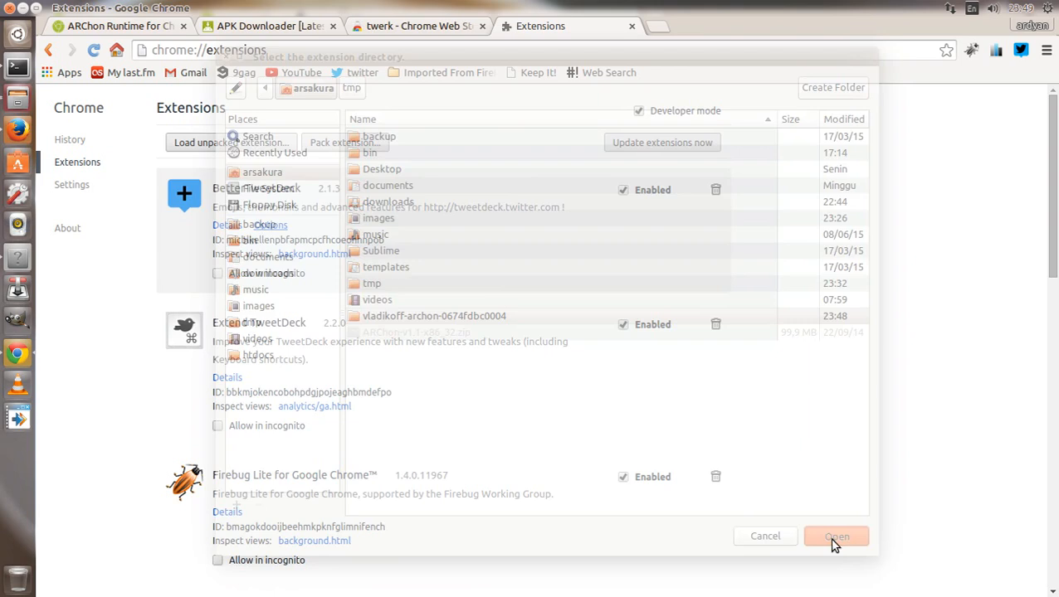
pyautogui.click(836, 536)
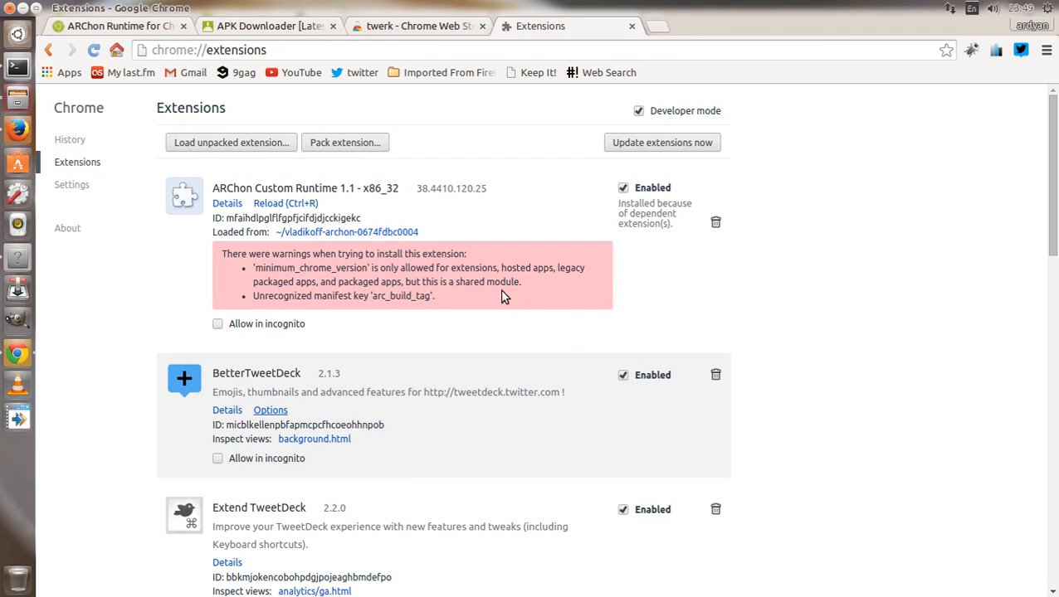
pyautogui.moveTo(523, 193)
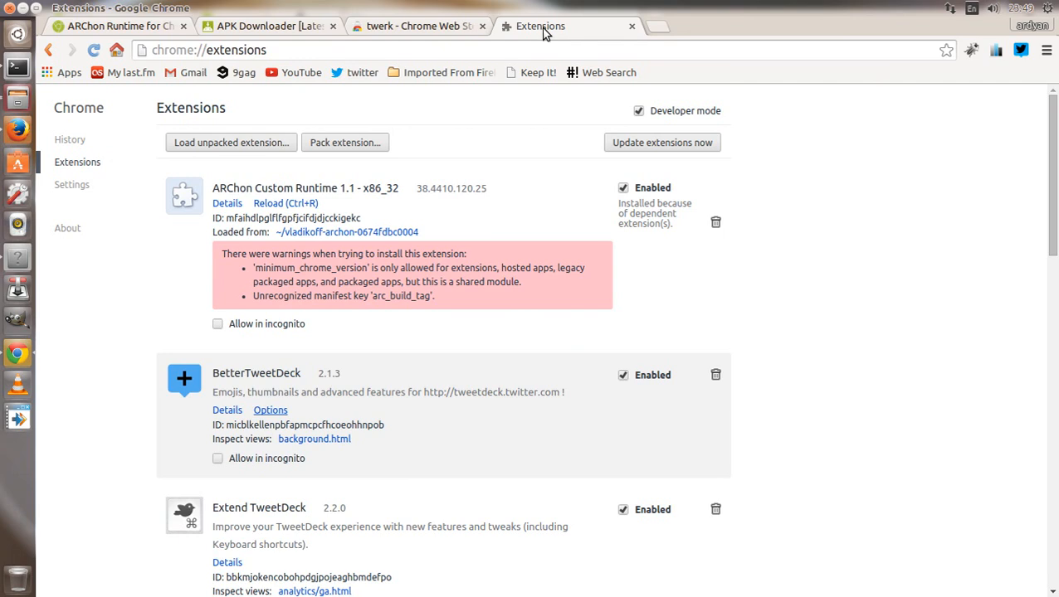
# Launch twerk and load com.snapchat.android.apk from the downloads folder, showing version 1337
pyautogui.click(415, 27)
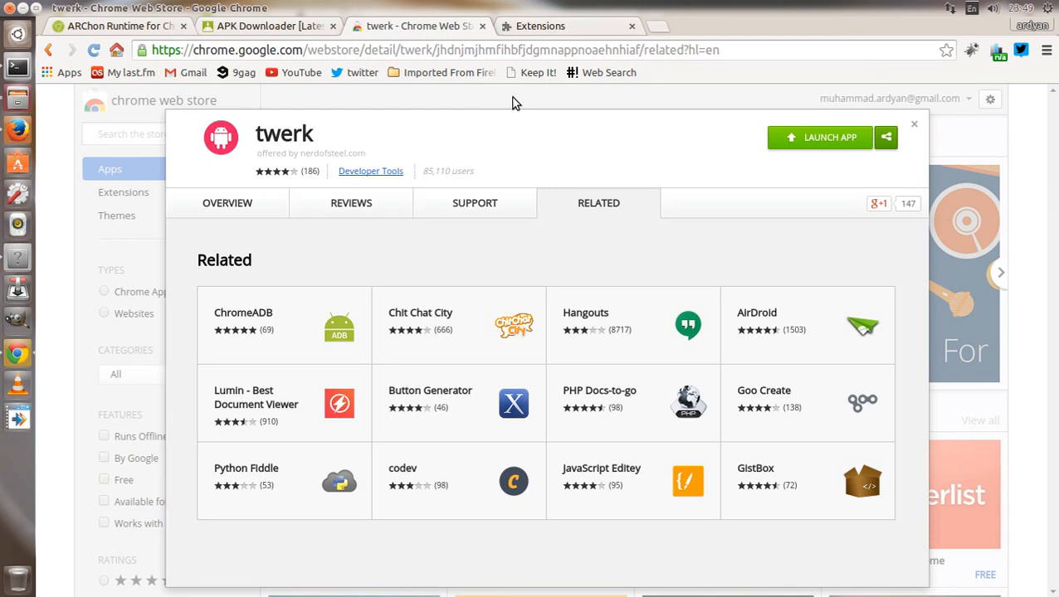
pyautogui.moveTo(568, 192)
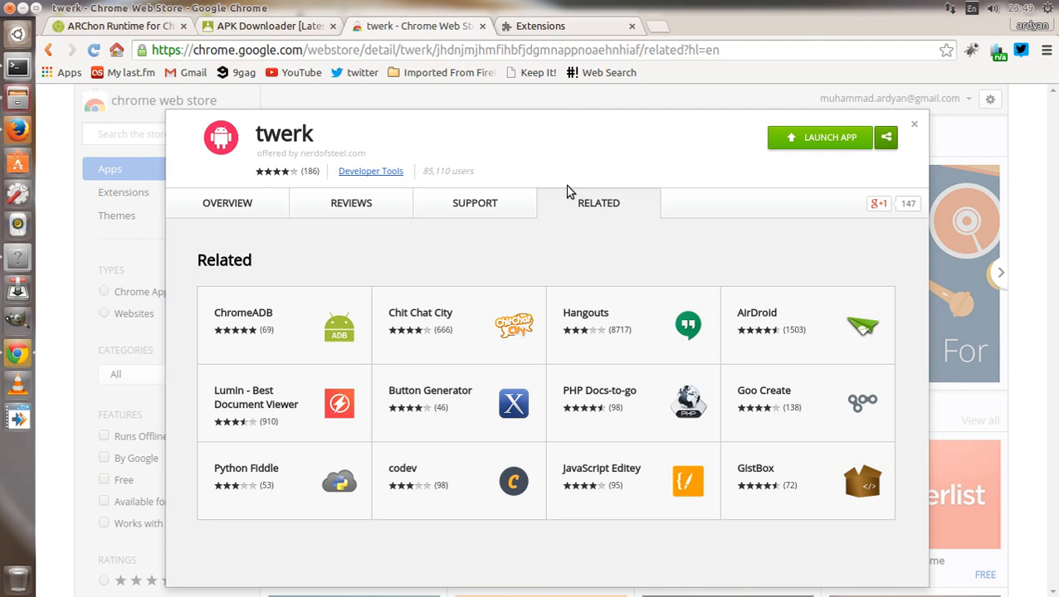
pyautogui.moveTo(694, 203)
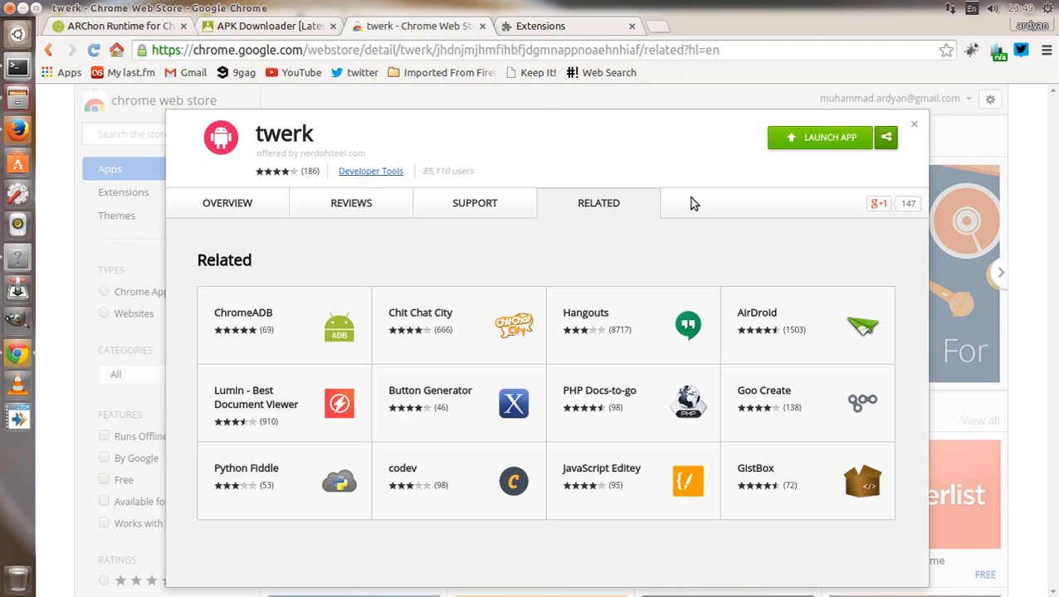
pyautogui.moveTo(793, 143)
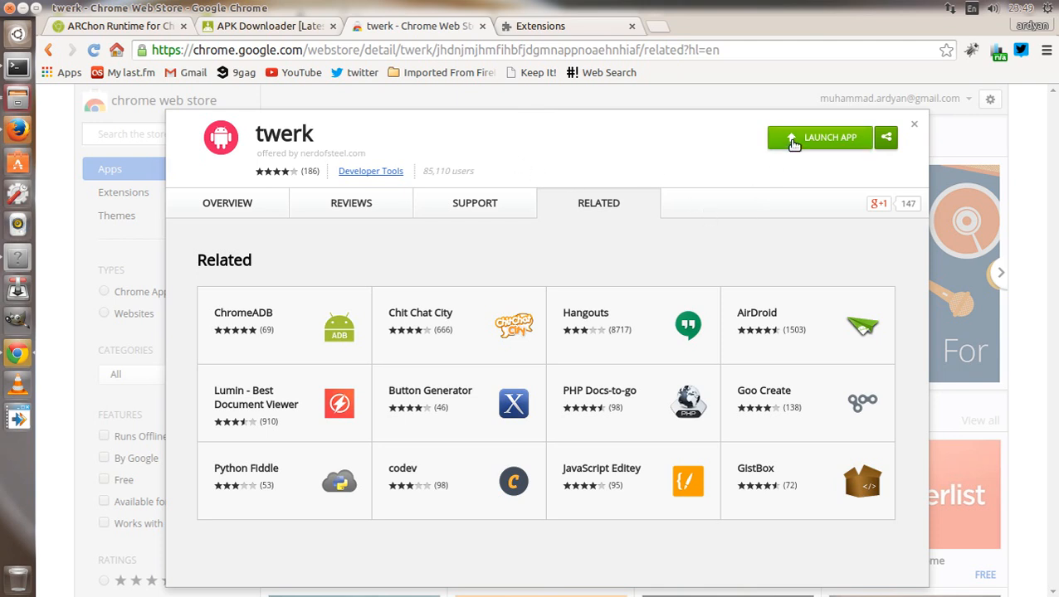
pyautogui.click(820, 136)
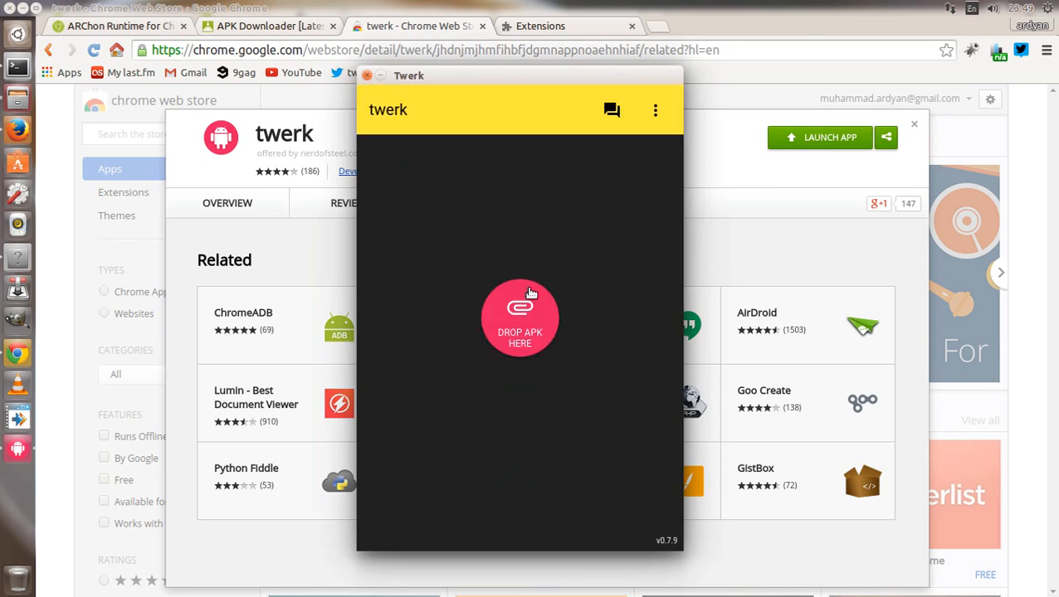
pyautogui.moveTo(39, 27)
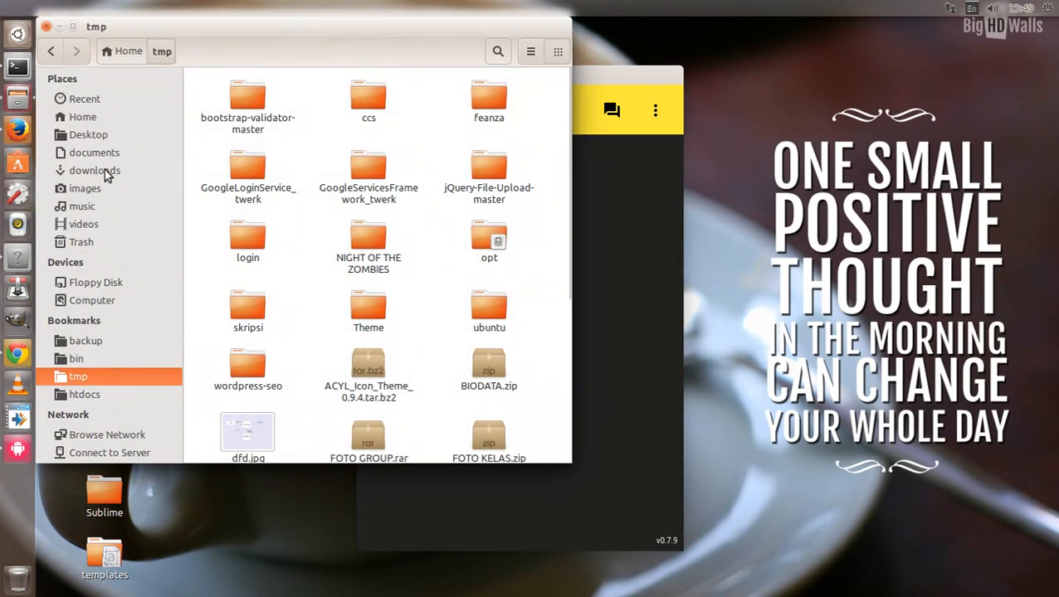
pyautogui.click(95, 169)
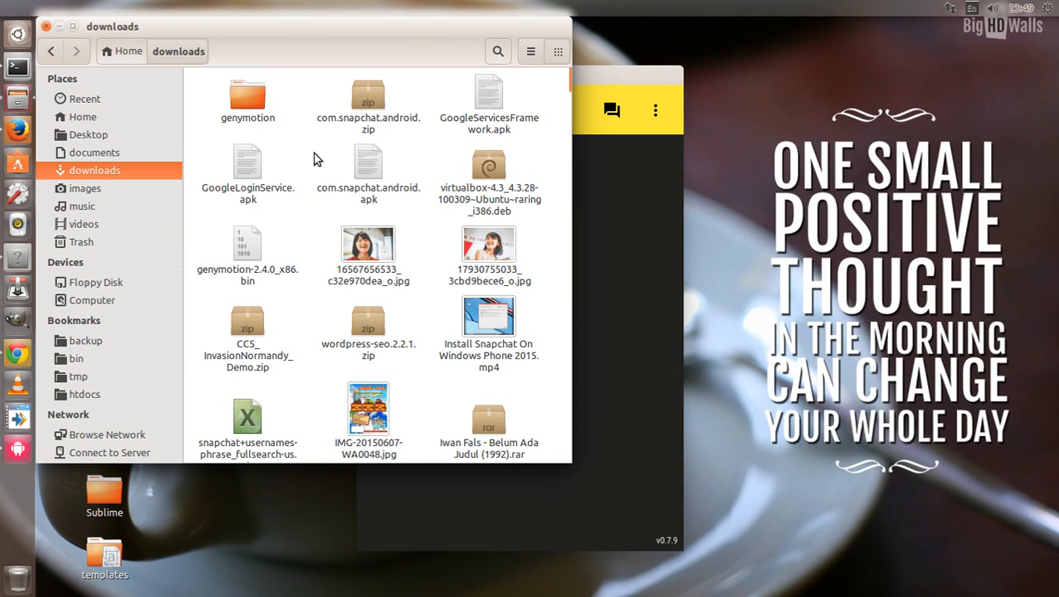
pyautogui.click(368, 166)
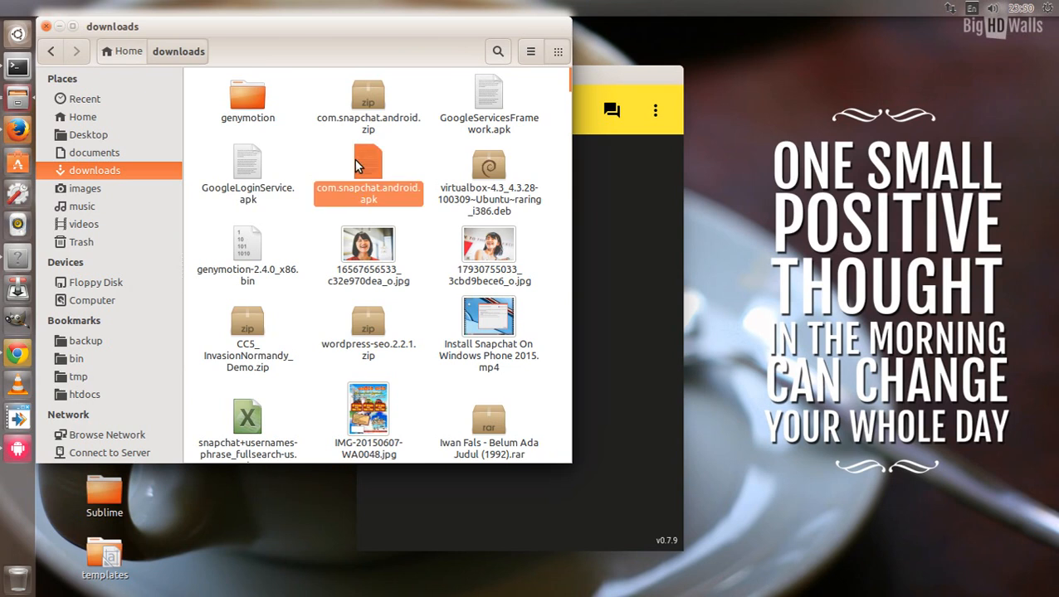
pyautogui.click(369, 170)
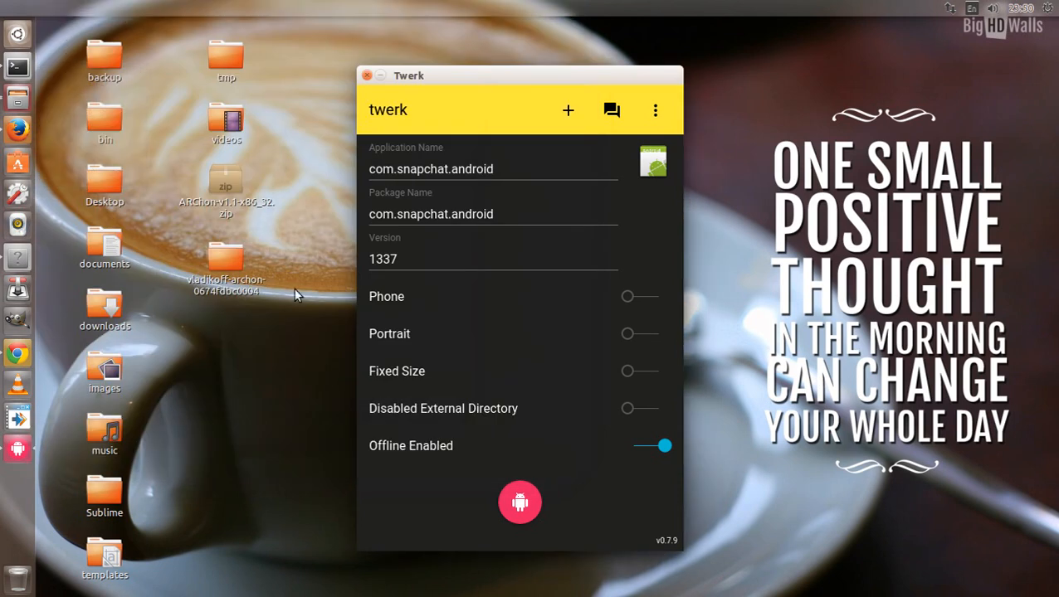
pyautogui.moveTo(388, 422)
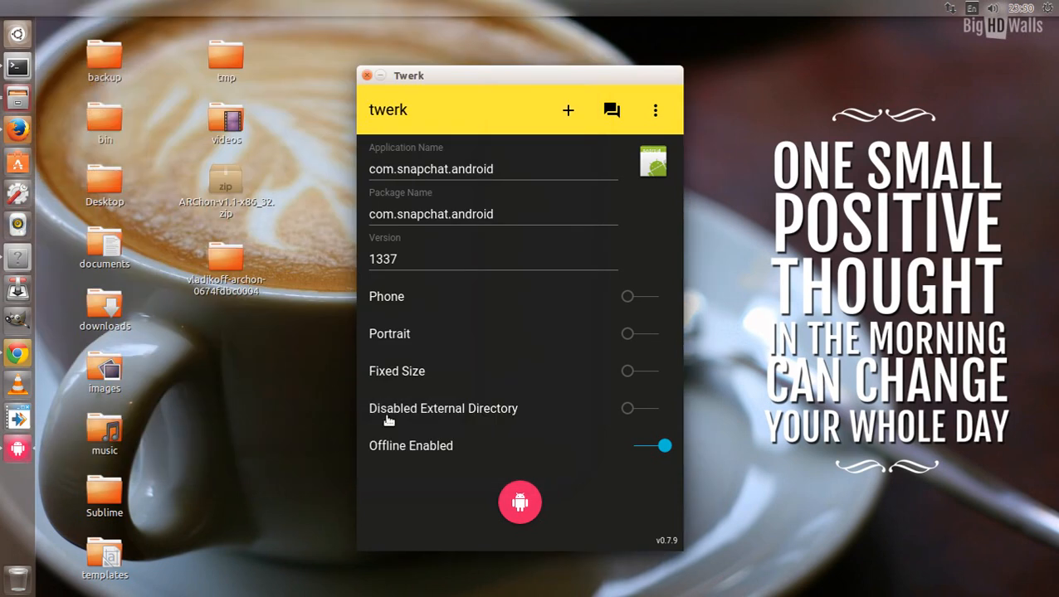
pyautogui.moveTo(405, 385)
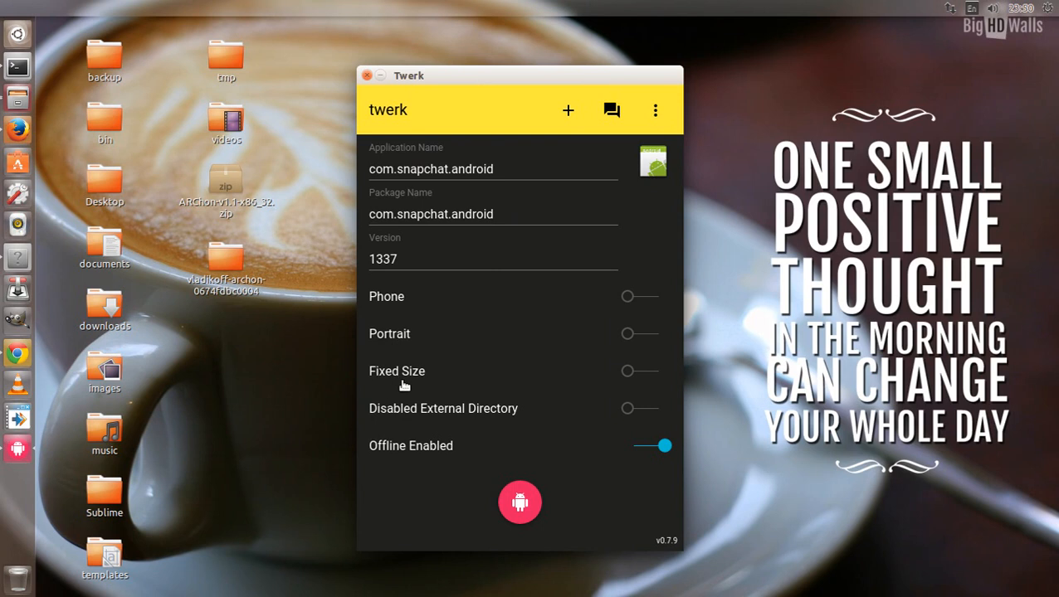
# Switch the app to Scale, build the Snapchat Chrome package into tmp, and close twerk
pyautogui.click(628, 372)
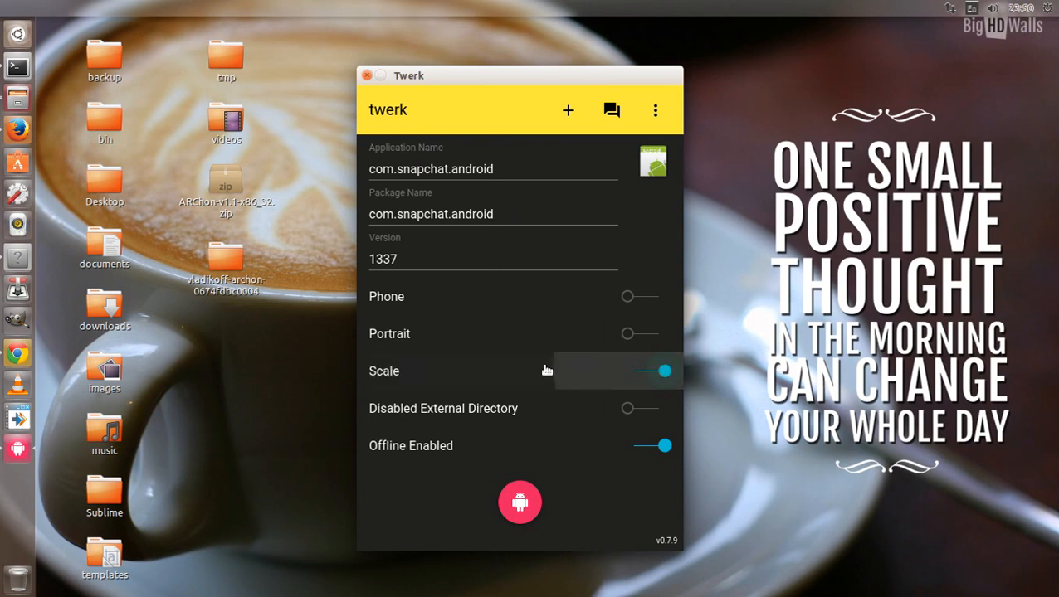
pyautogui.moveTo(519, 501)
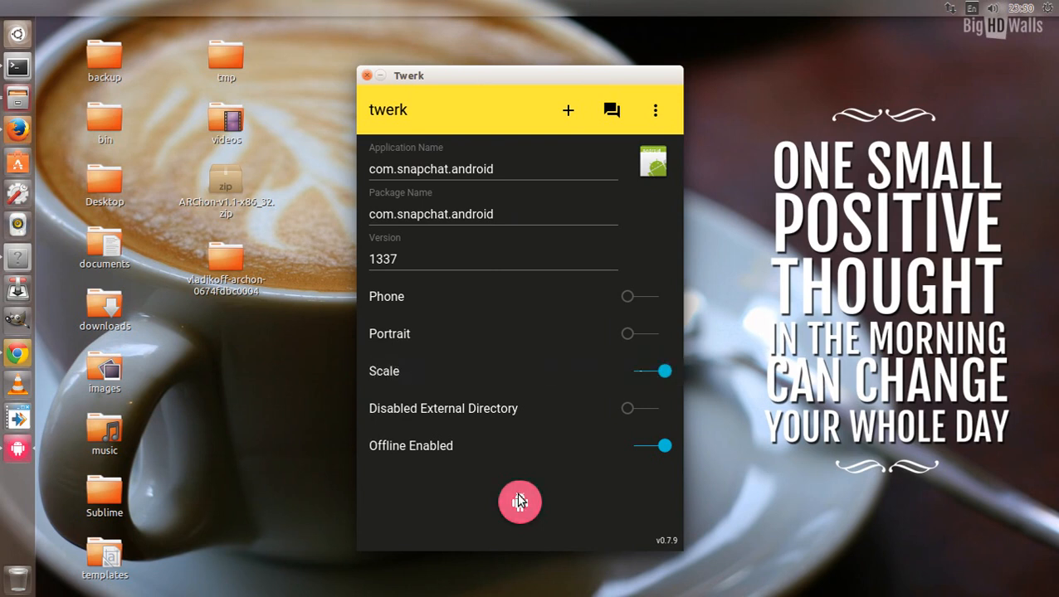
pyautogui.click(519, 501)
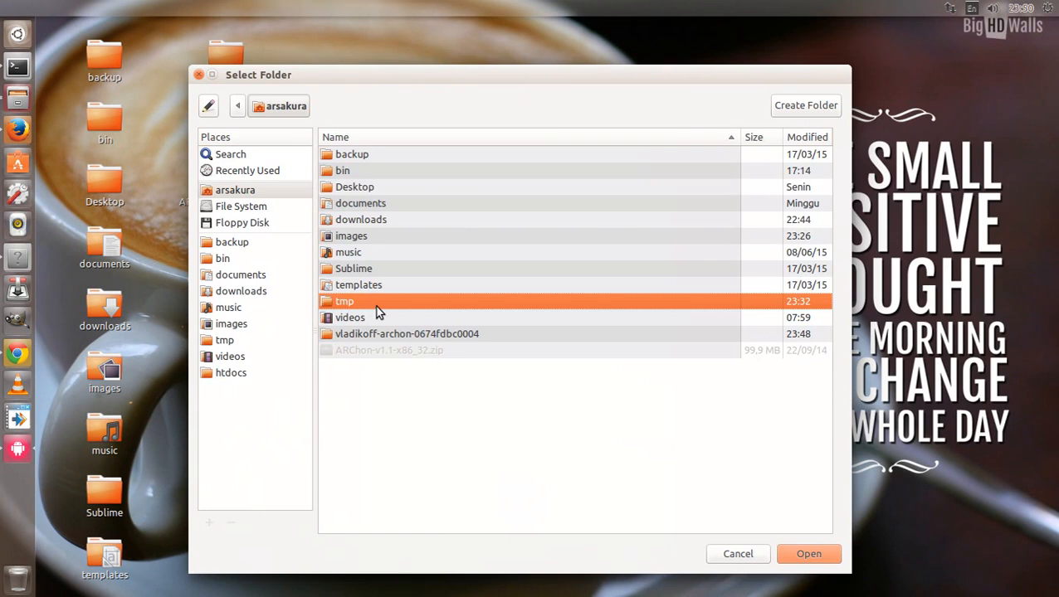
pyautogui.doubleClick(345, 300)
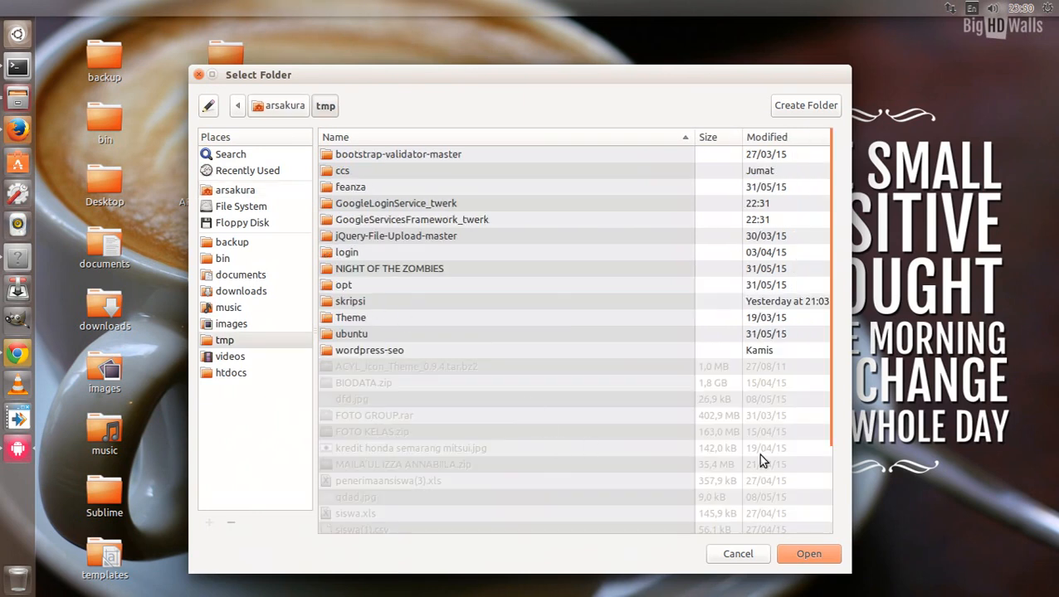
pyautogui.click(808, 555)
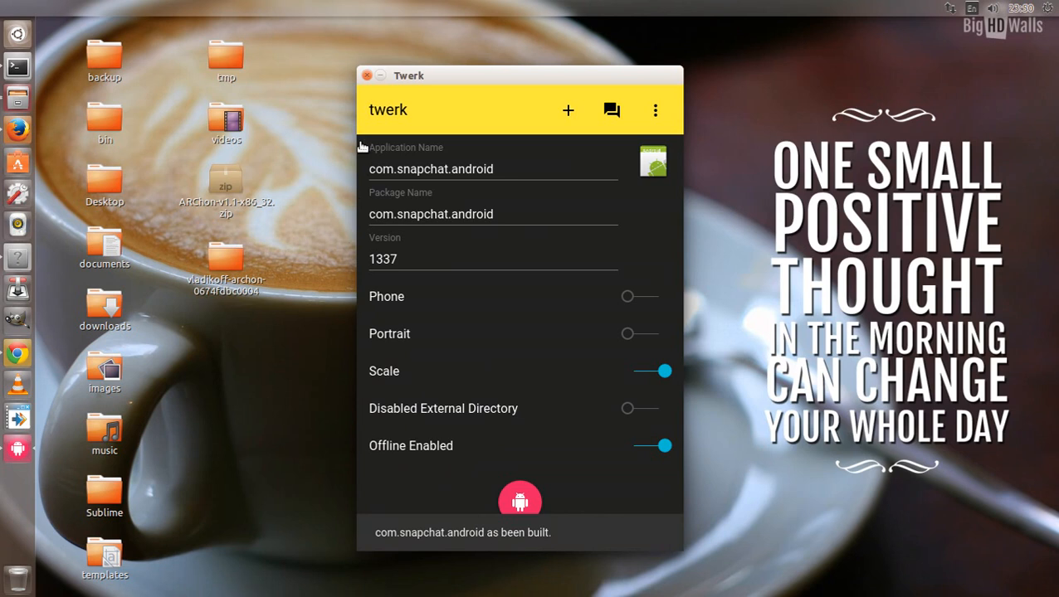
pyautogui.click(366, 77)
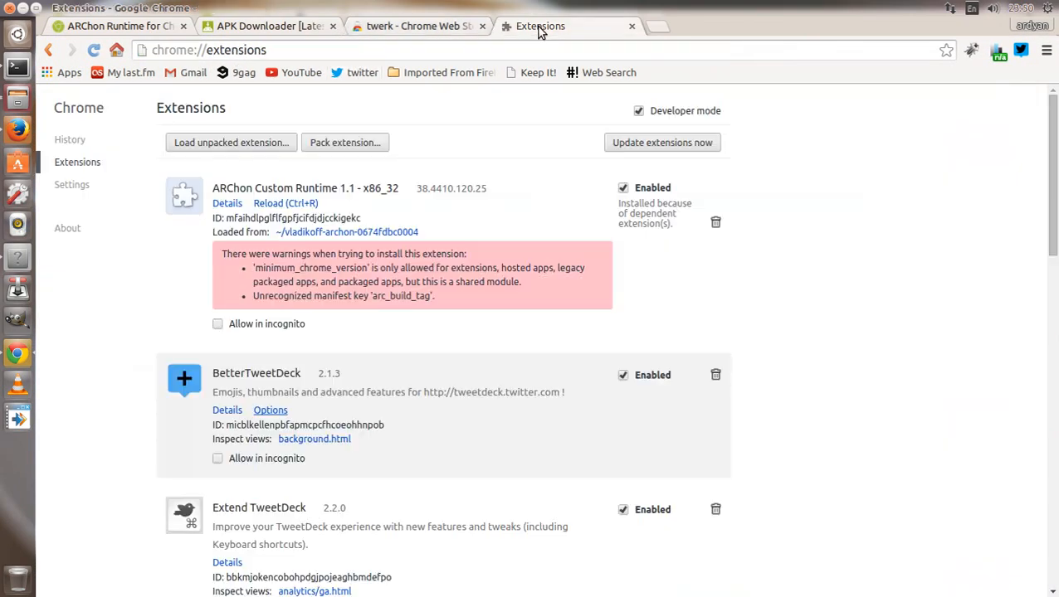
pyautogui.moveTo(239, 186)
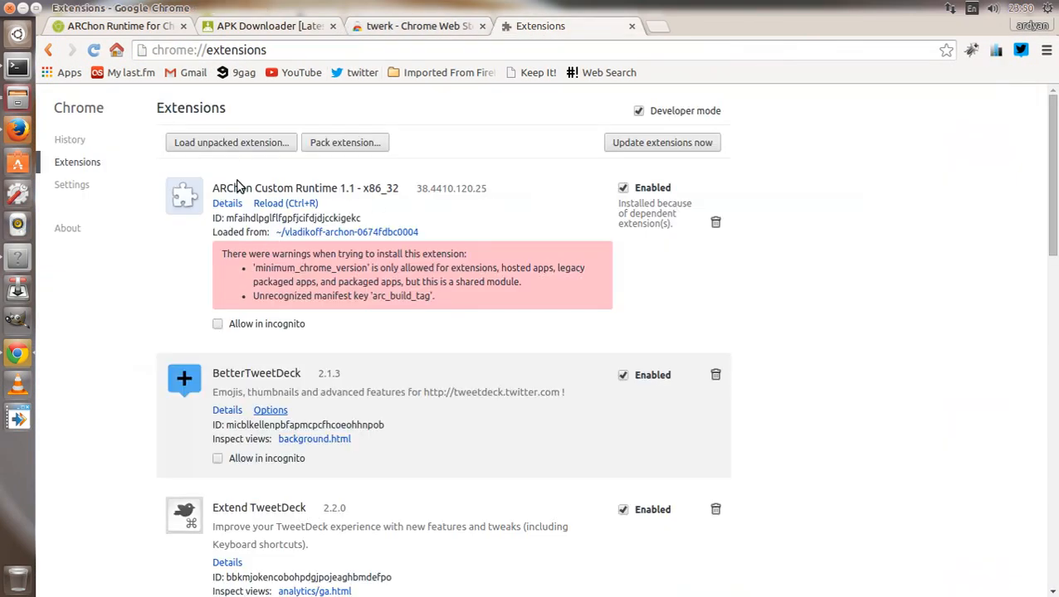
# Load tmp/com.snapchat.android_twerk as an unpacked extension, adding com.snapchat.android 1337
pyautogui.click(230, 143)
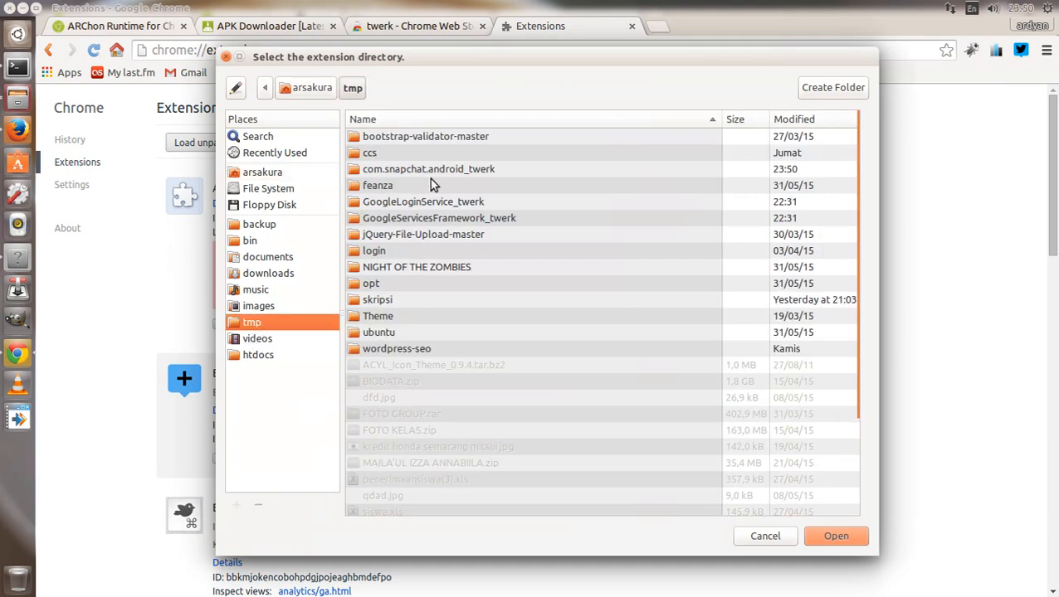
pyautogui.doubleClick(428, 170)
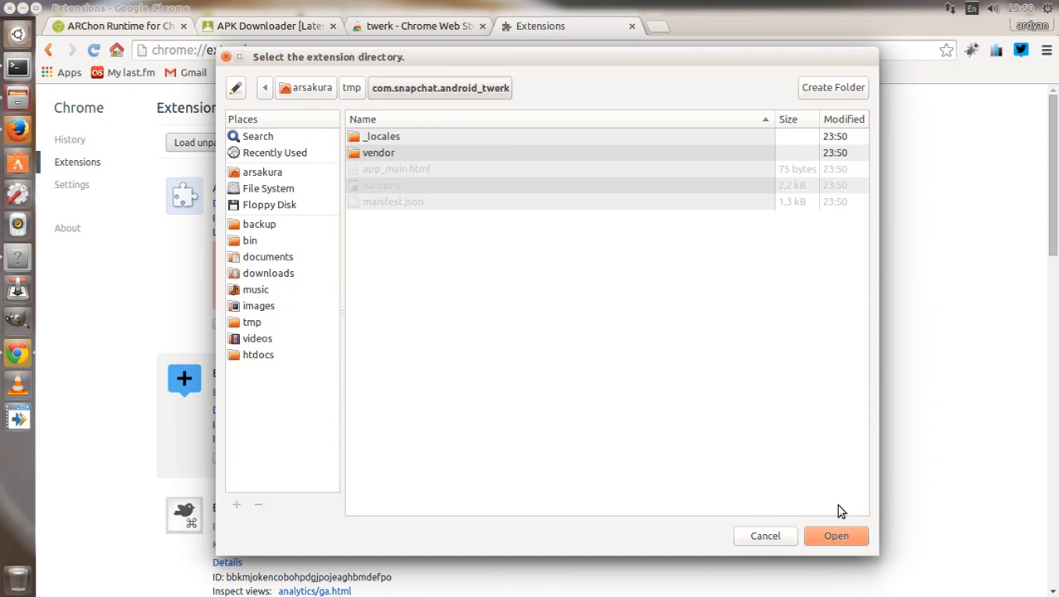
pyautogui.click(836, 534)
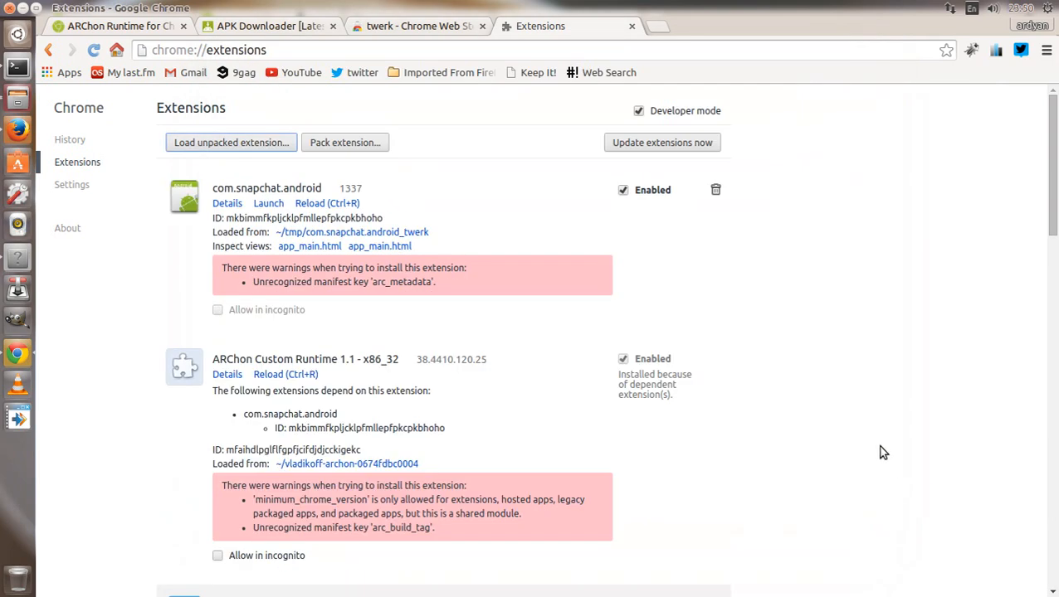
pyautogui.moveTo(256, 251)
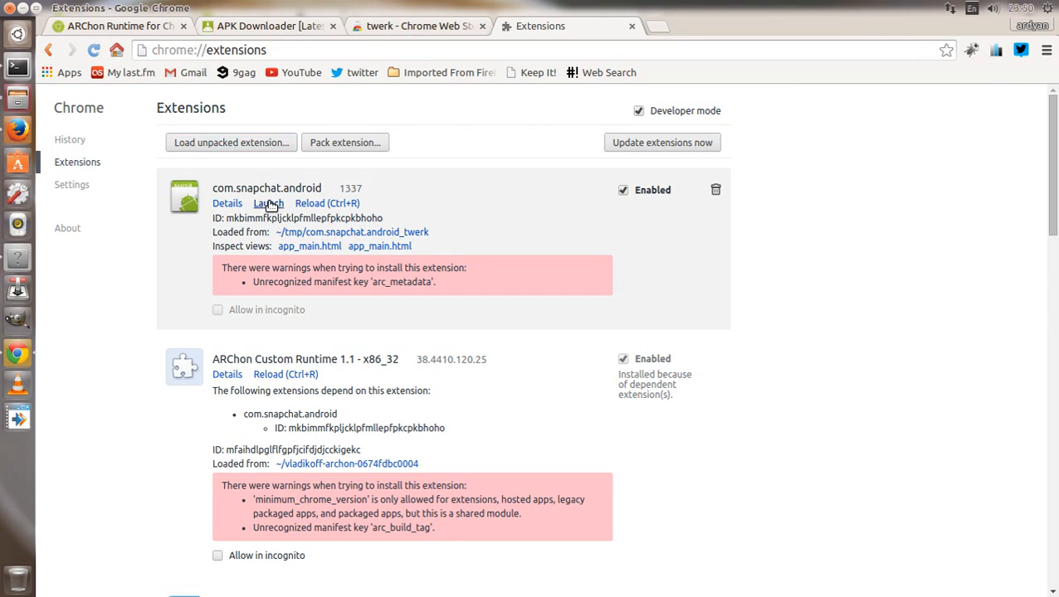
# Launch com.snapchat.android from the extensions page to reach its Log In / Sign Up screen
pyautogui.click(269, 202)
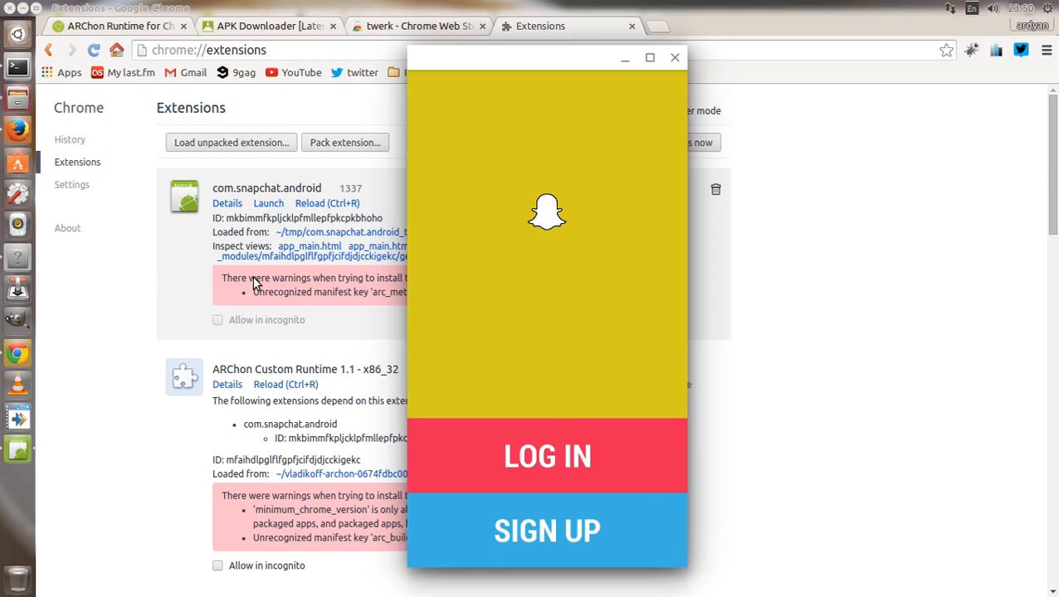
pyautogui.moveTo(617, 357)
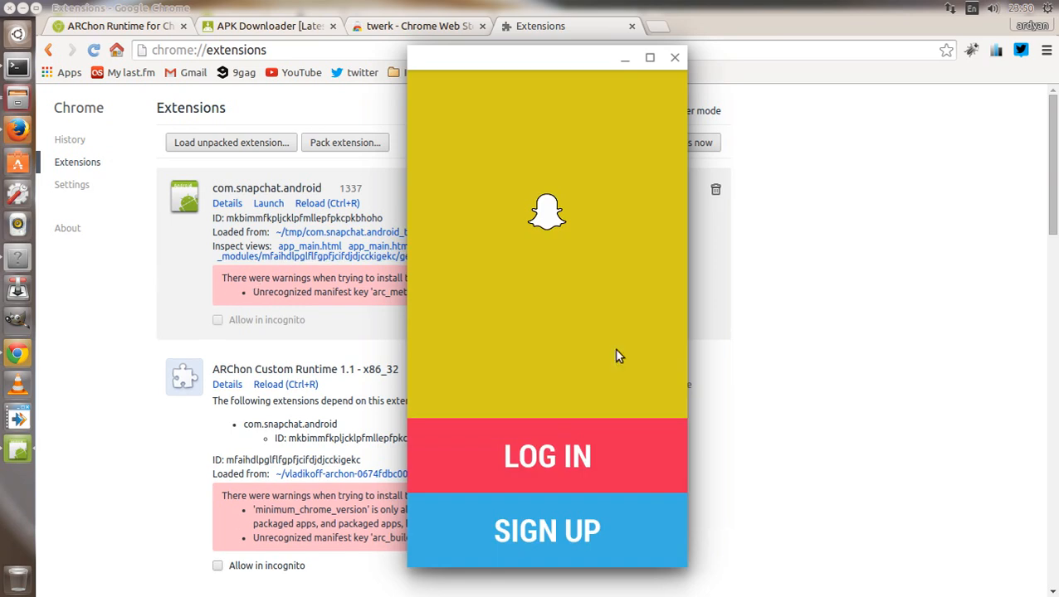
pyautogui.moveTo(548, 457)
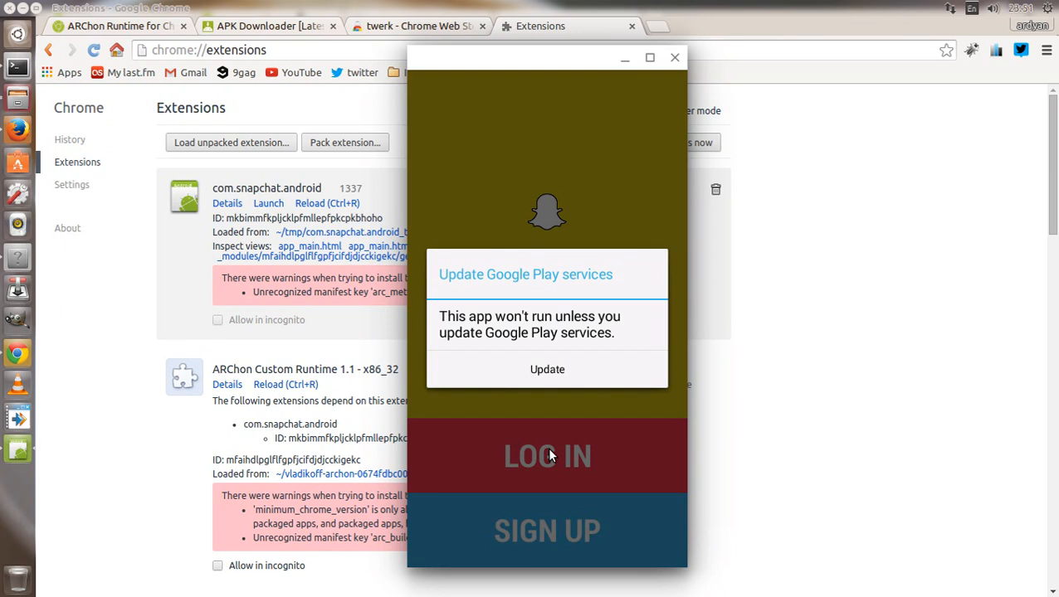
pyautogui.moveTo(548, 369)
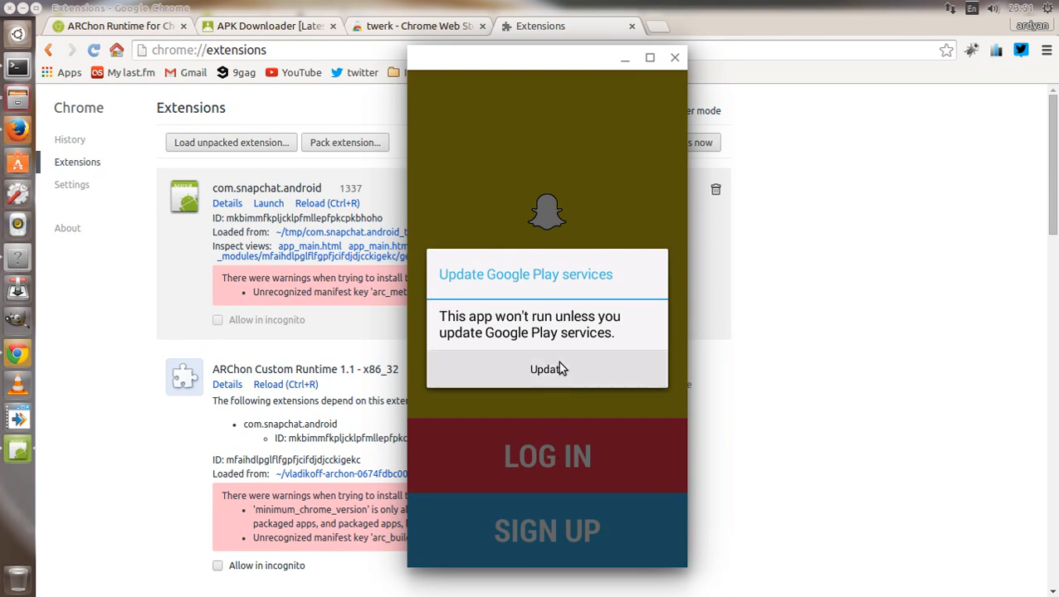
# Dismiss the Update Google Play services prompt and close the Snapchat window
pyautogui.click(546, 369)
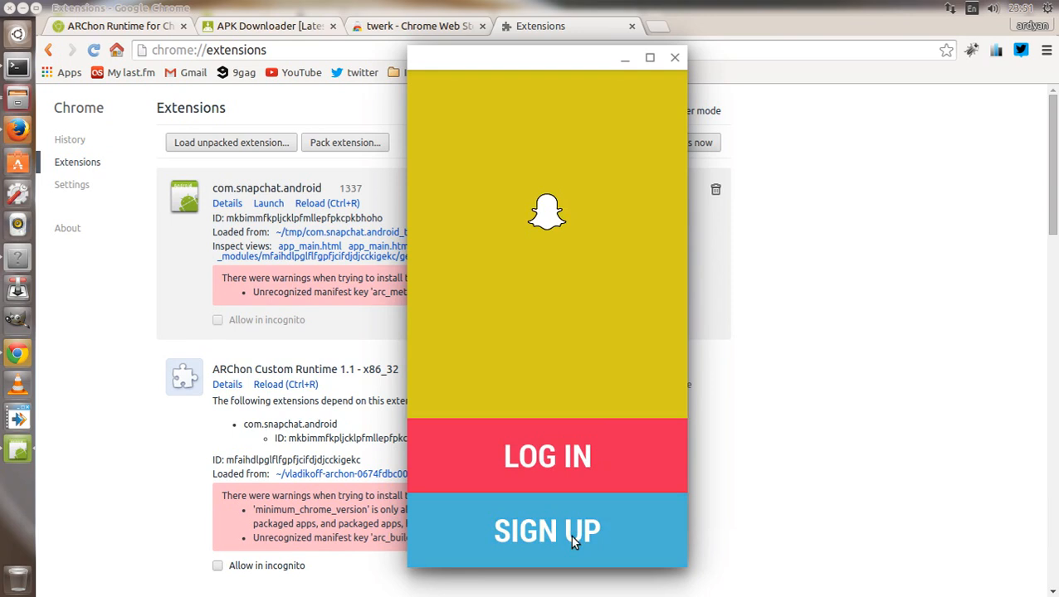
pyautogui.moveTo(539, 407)
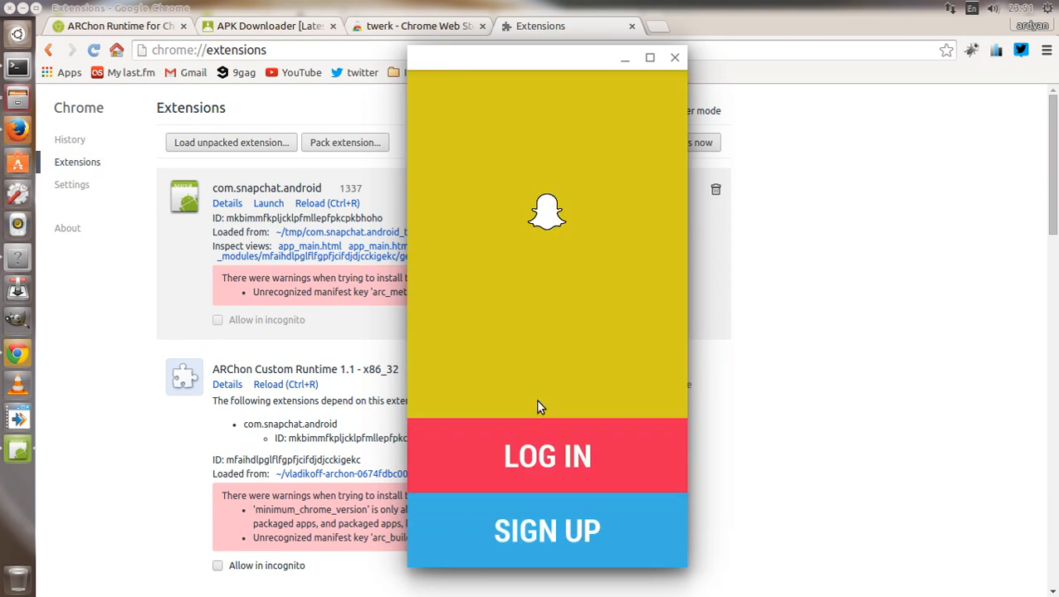
pyautogui.moveTo(562, 368)
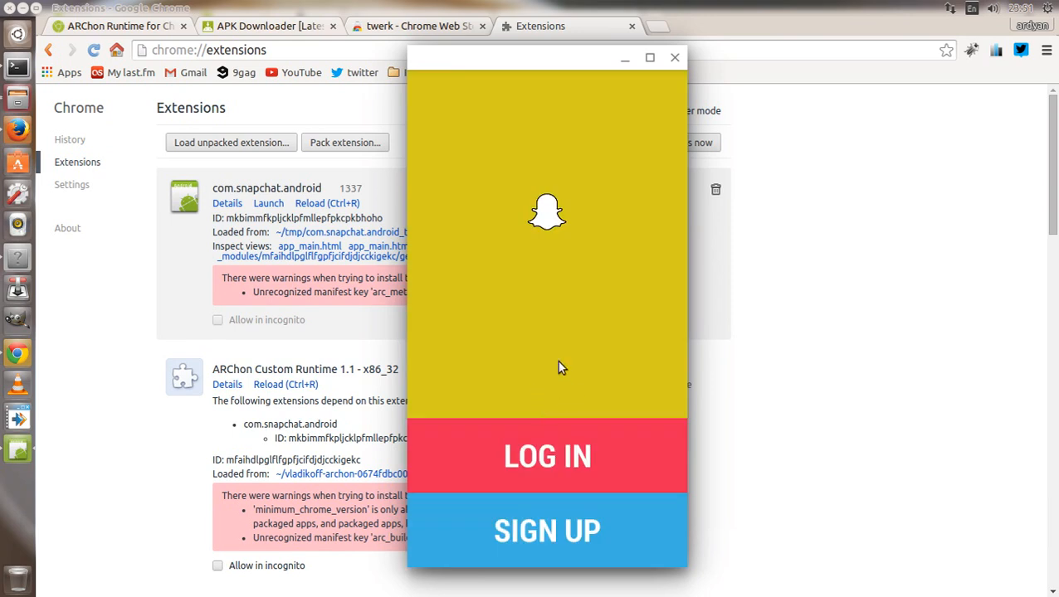
pyautogui.moveTo(674, 58)
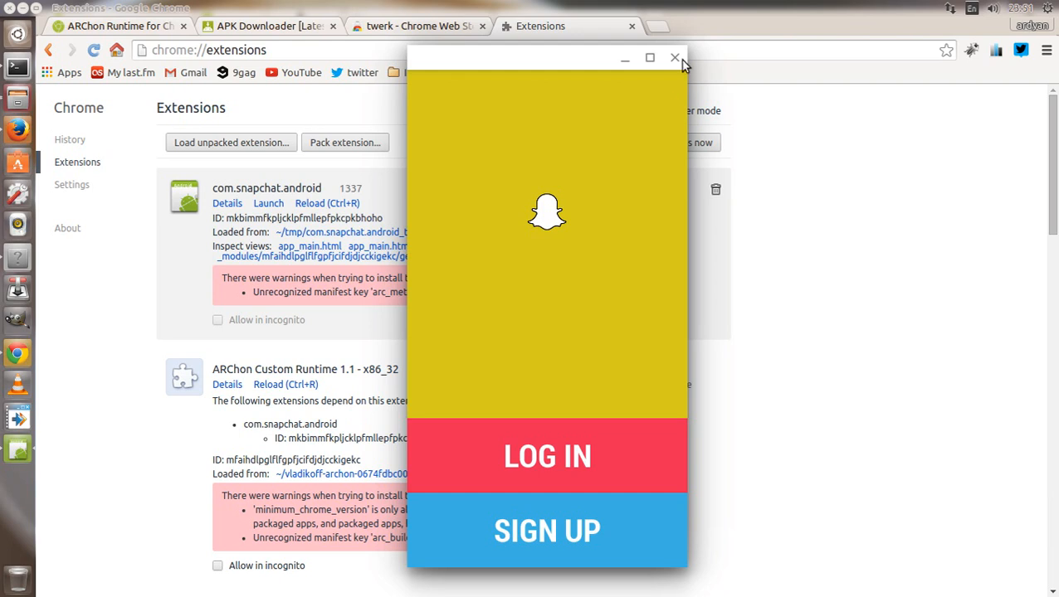
pyautogui.click(673, 58)
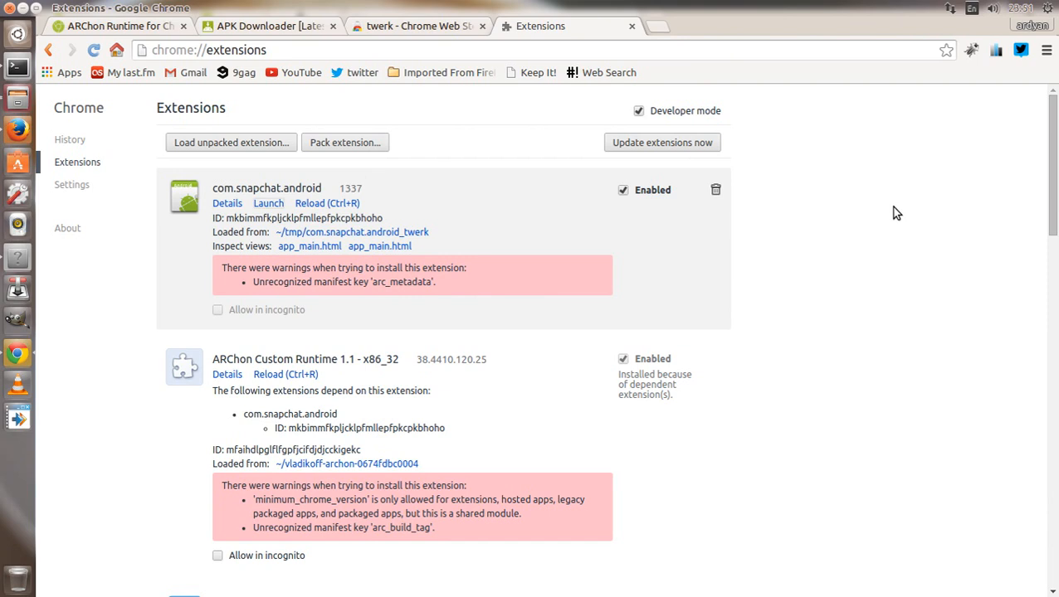
pyautogui.moveTo(716, 189)
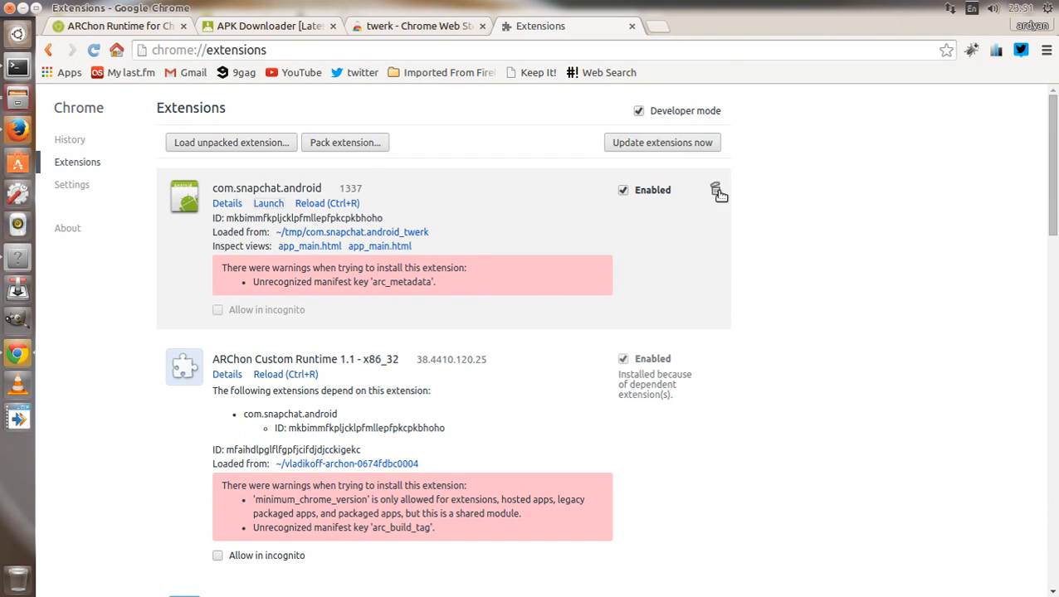
pyautogui.moveTo(717, 189)
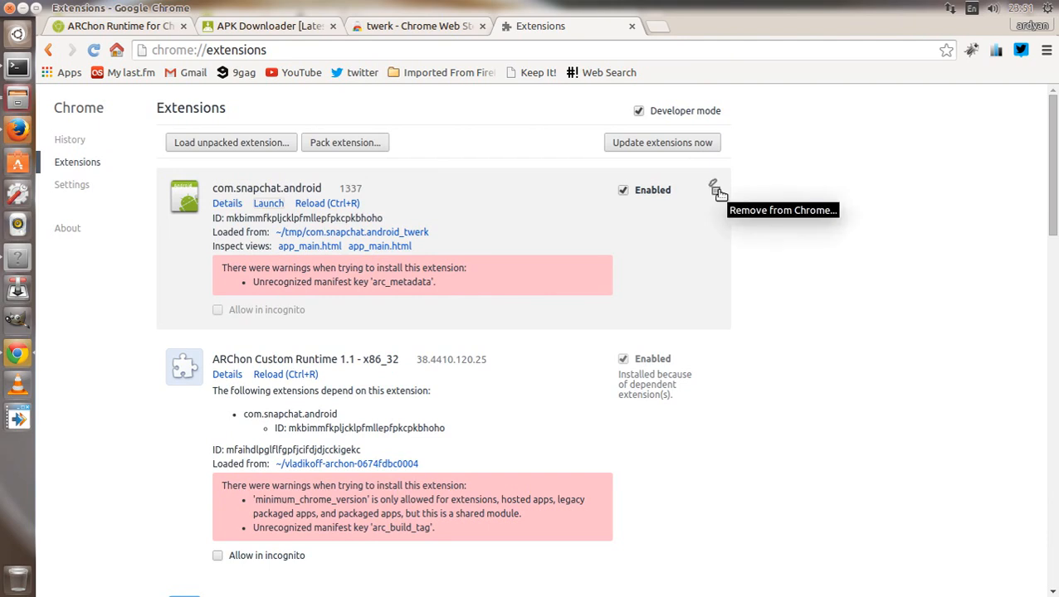
# Remove the com.snapchat.android extension from chrome://extensions and confirm
pyautogui.click(714, 186)
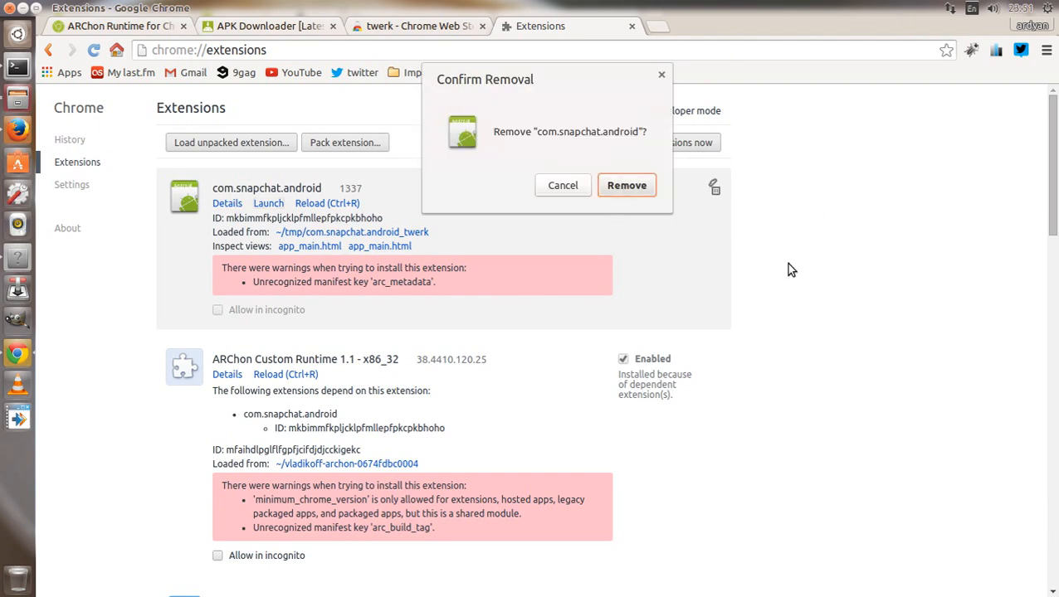
pyautogui.click(627, 186)
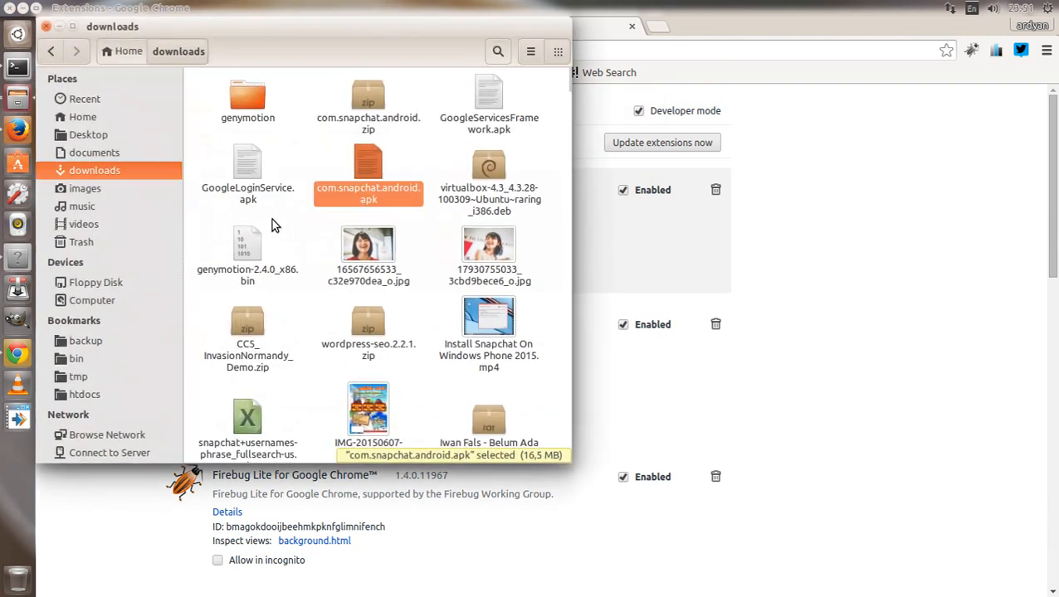
pyautogui.moveTo(397, 151)
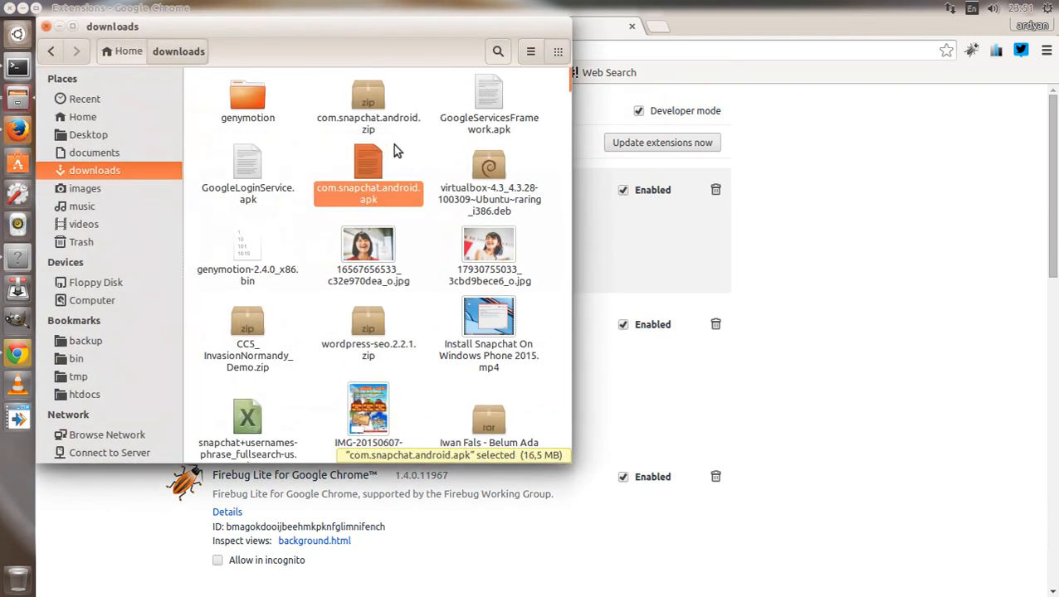
# Move com.snapchat.android.zip from Downloads to Home and Extract Here on the desktop
pyautogui.click(369, 100)
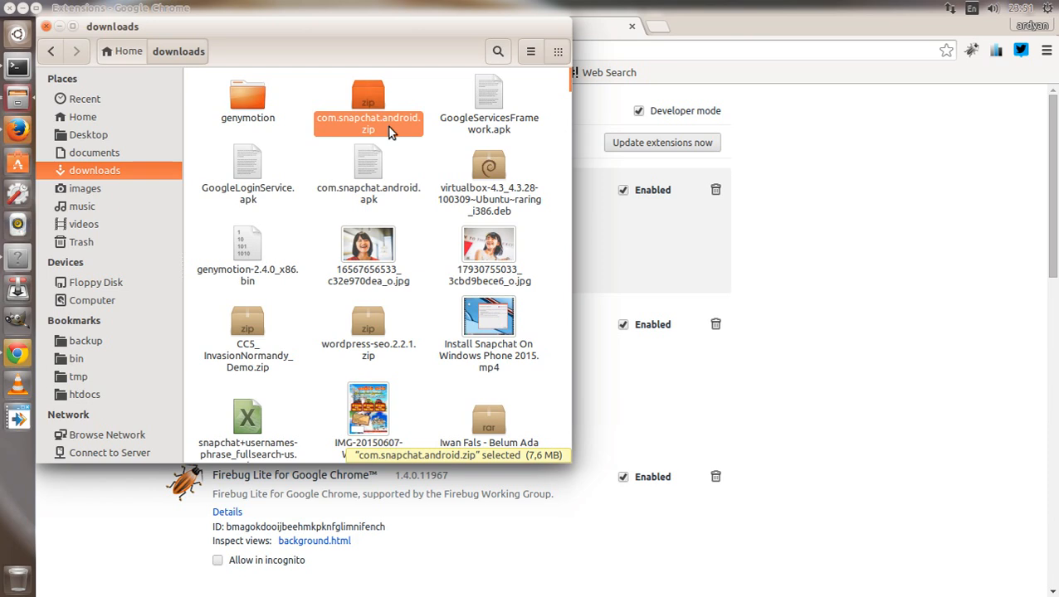
pyautogui.rightClick(368, 123)
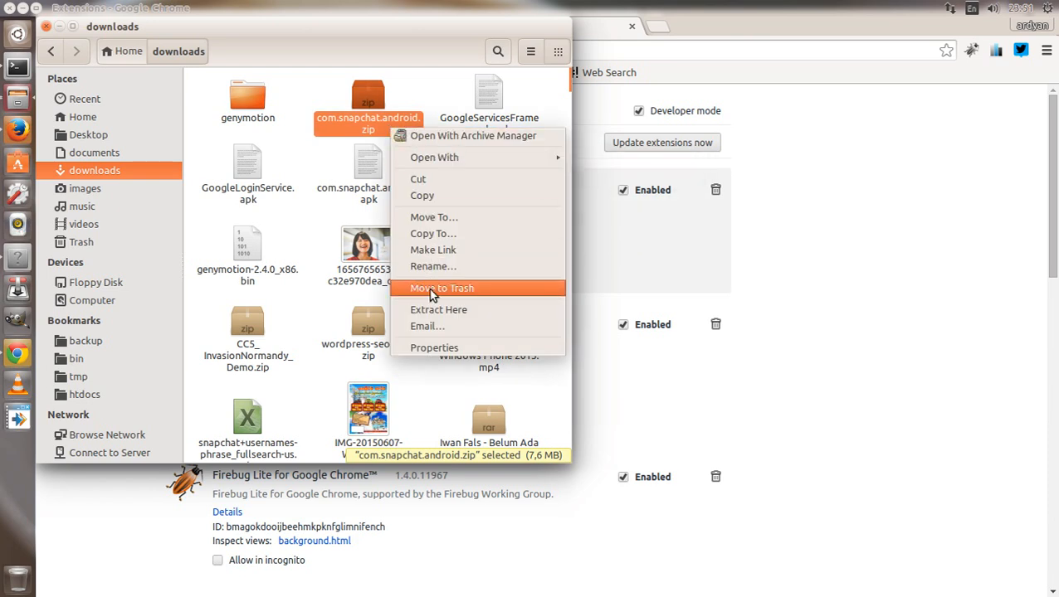
pyautogui.moveTo(433, 233)
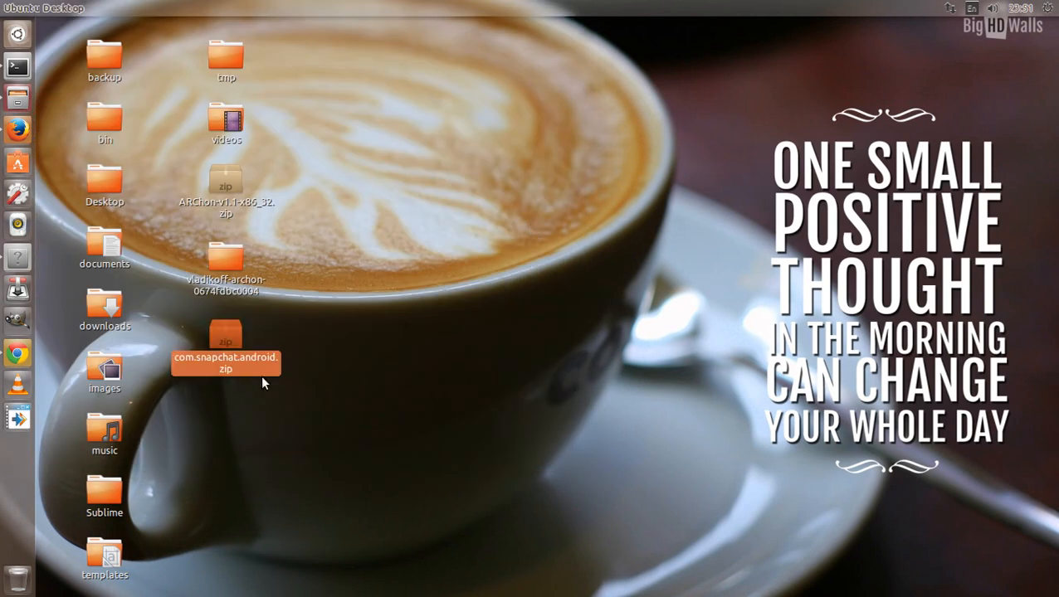
pyautogui.rightClick(225, 362)
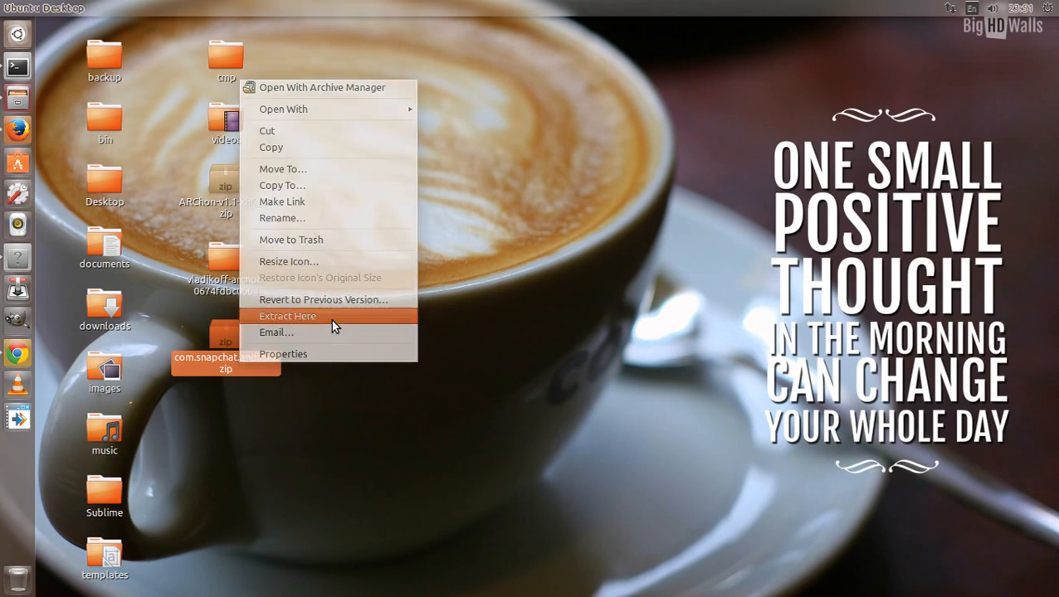
pyautogui.click(287, 315)
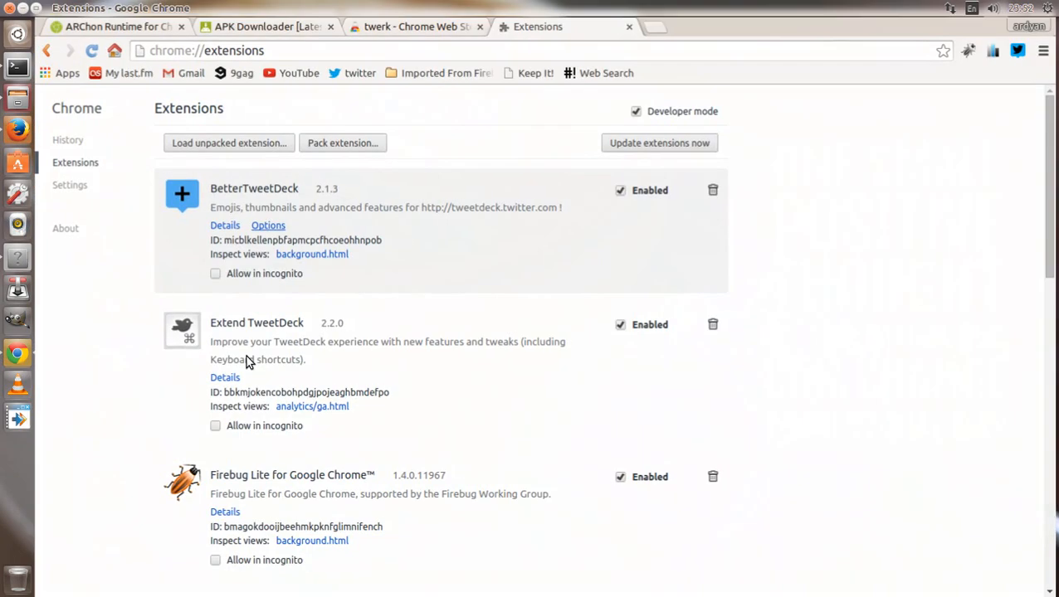
# Load the vladikoff-archon runtime folder from Home as an unpacked extension
pyautogui.click(229, 143)
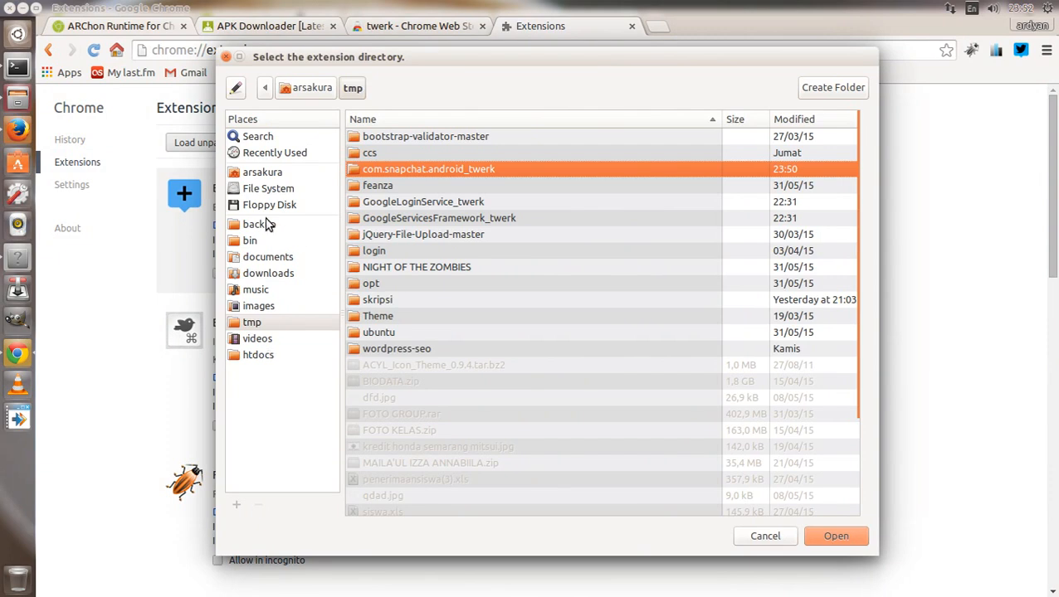
pyautogui.click(262, 171)
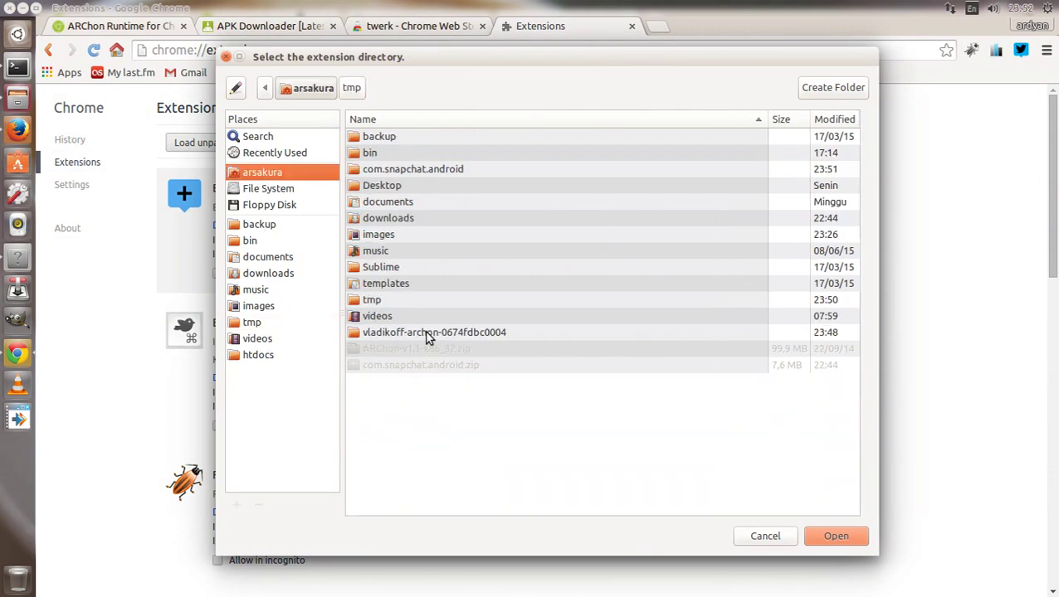
pyautogui.doubleClick(434, 332)
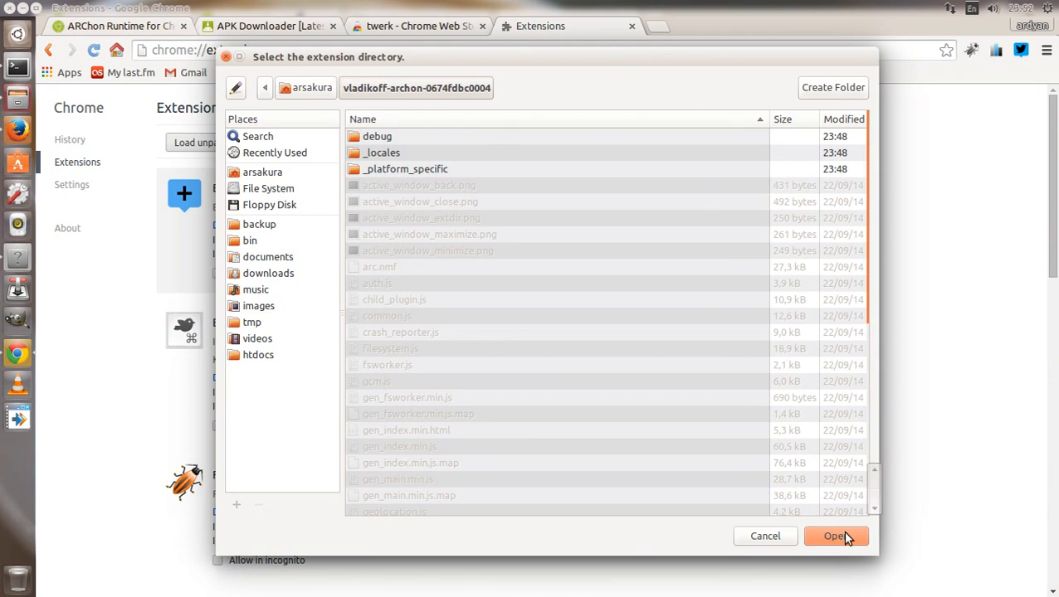
pyautogui.click(836, 536)
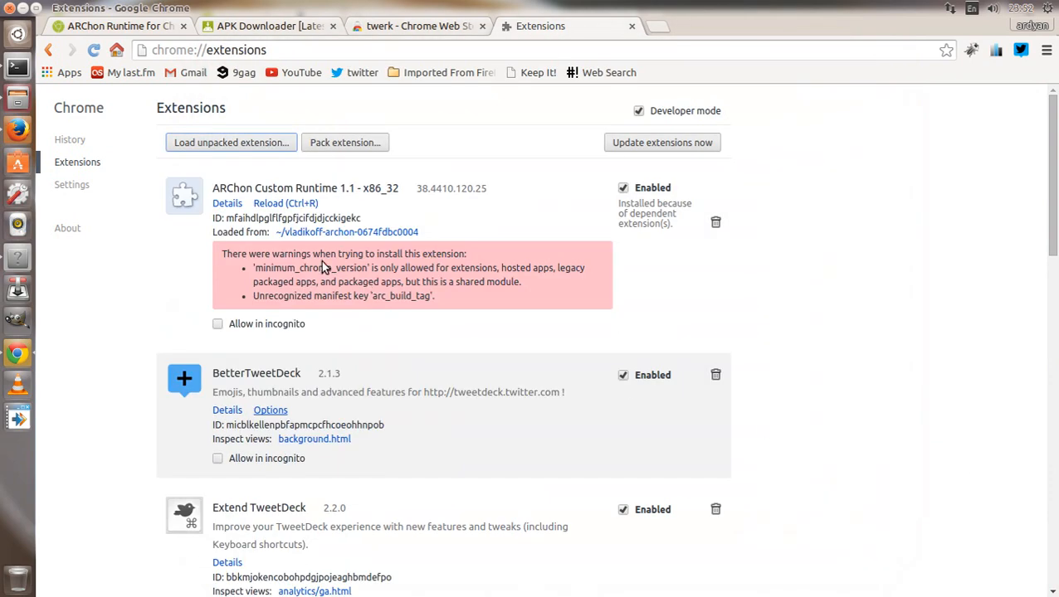
# Load the extracted com.snapchat.android folder as an unpacked extension
pyautogui.click(230, 142)
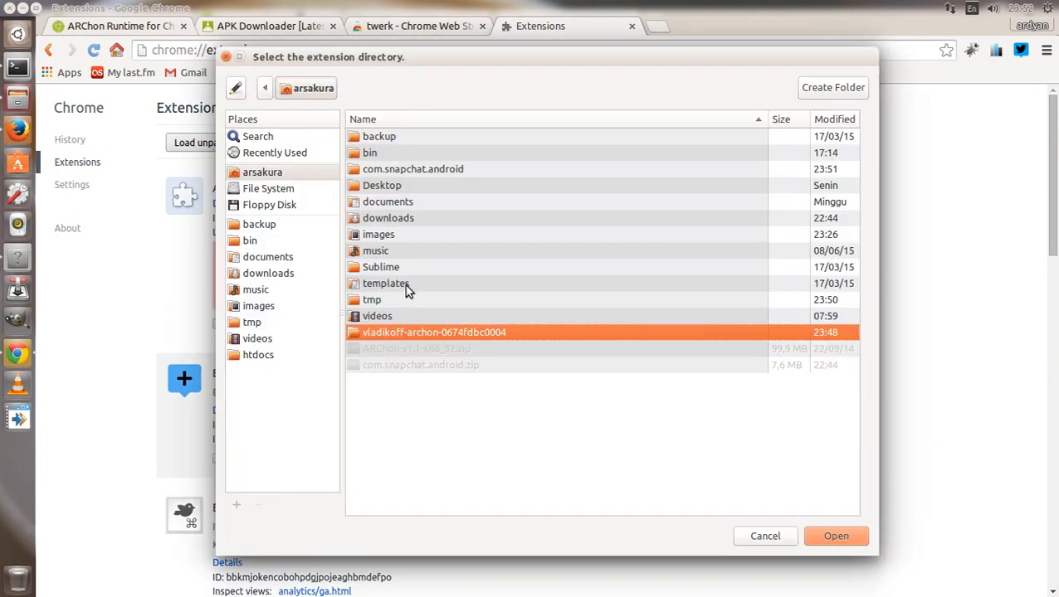
pyautogui.click(411, 170)
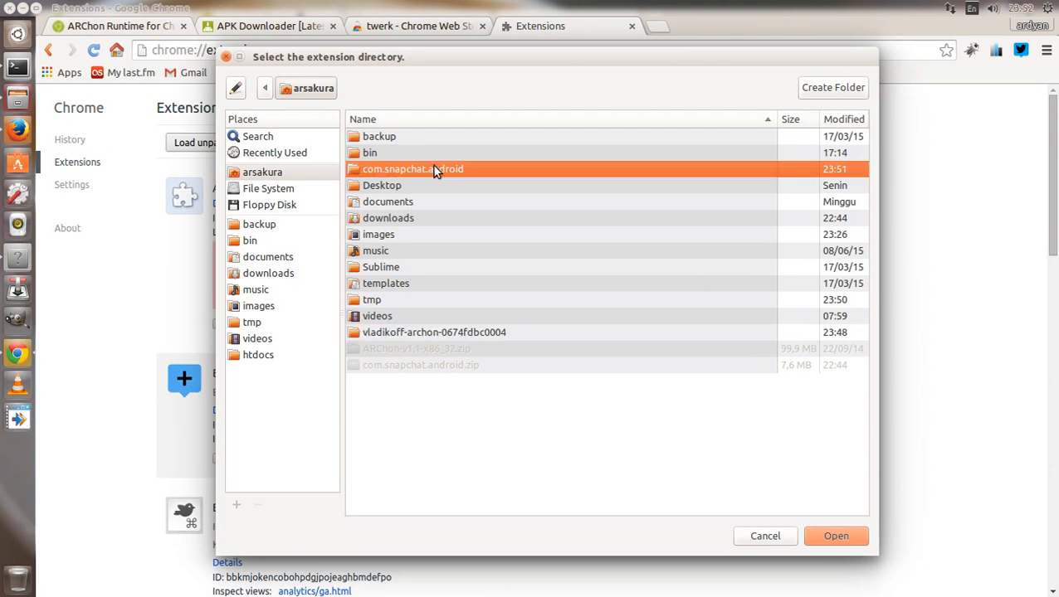
pyautogui.doubleClick(412, 170)
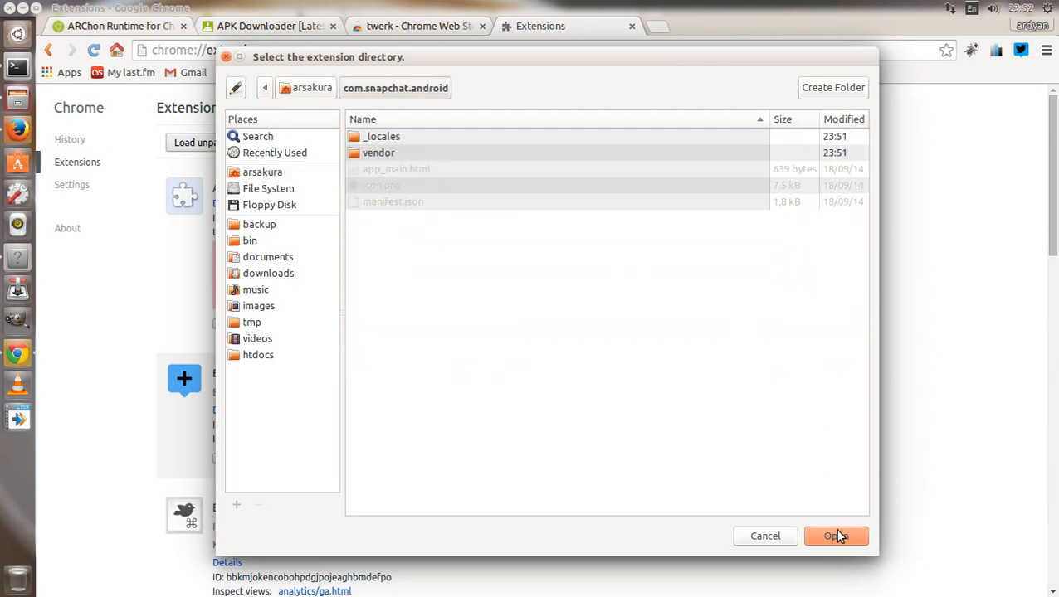
pyautogui.click(836, 534)
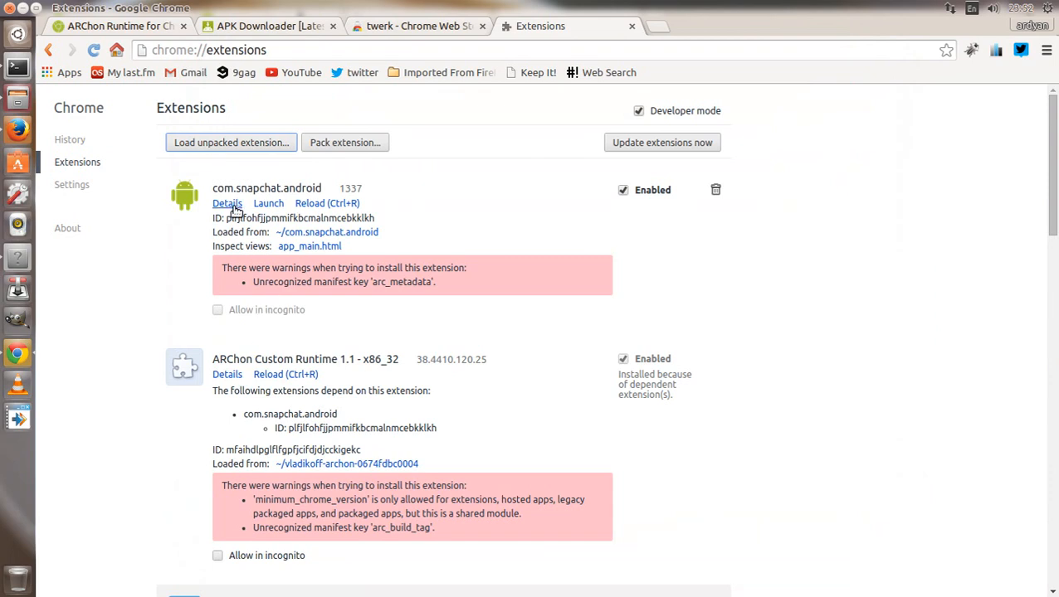
# Launch com.snapchat.android, choose LOG IN and focus the Username or Email field
pyautogui.click(269, 203)
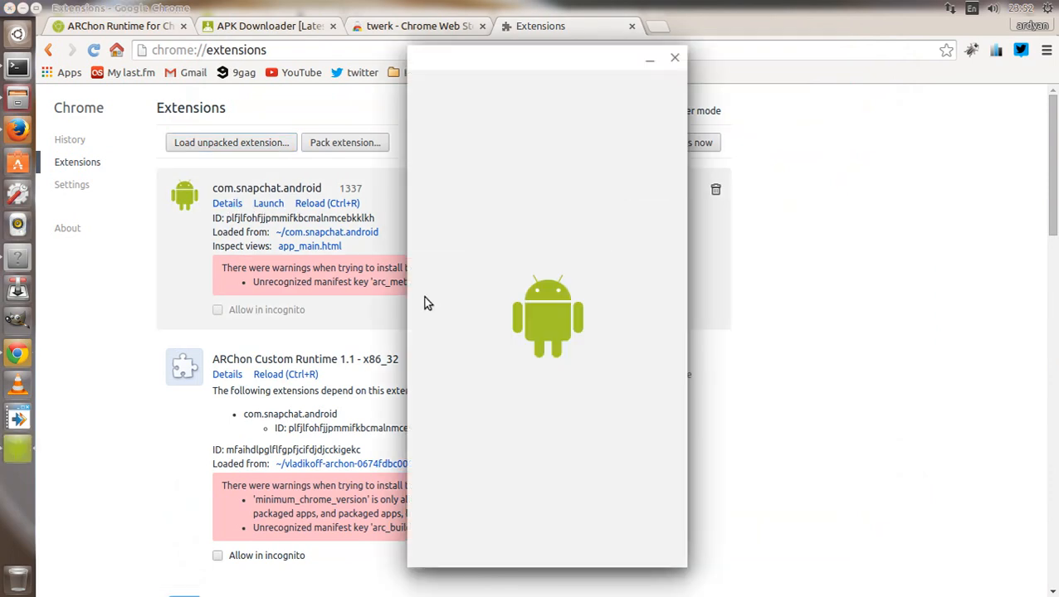
pyautogui.moveTo(297, 298)
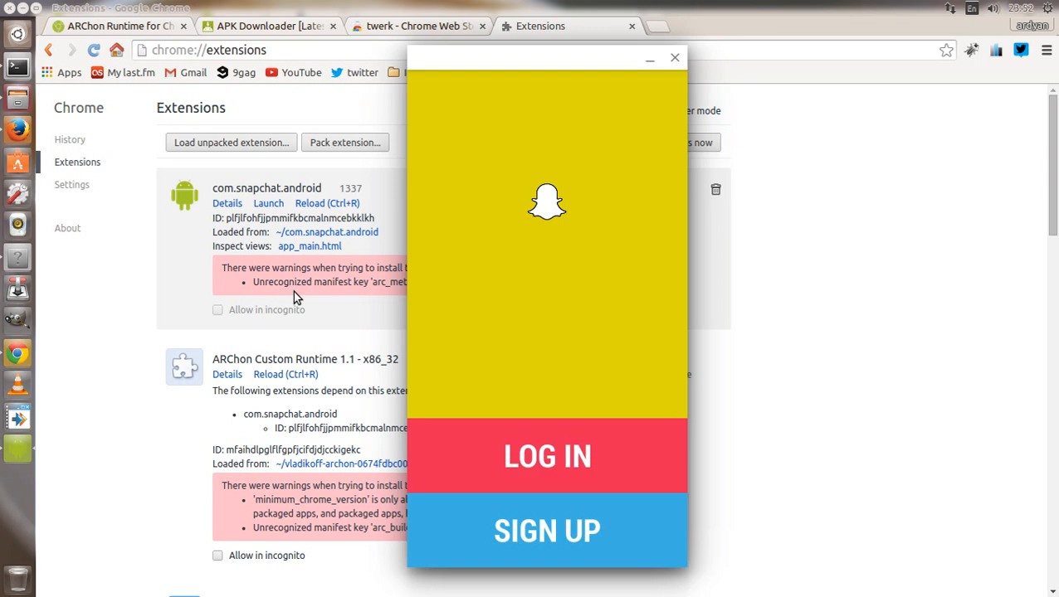
pyautogui.moveTo(531, 418)
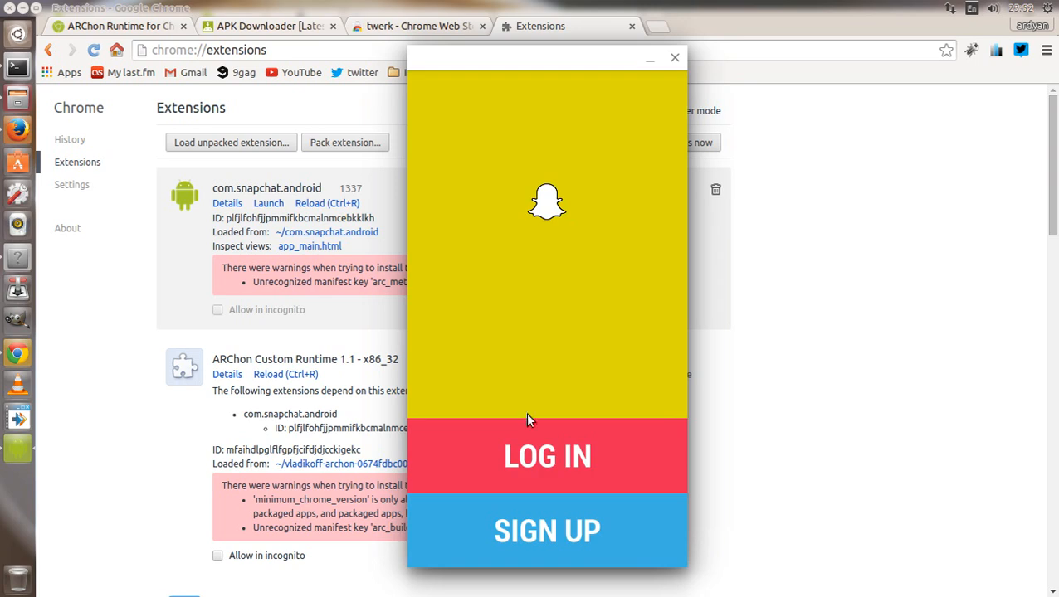
pyautogui.click(546, 455)
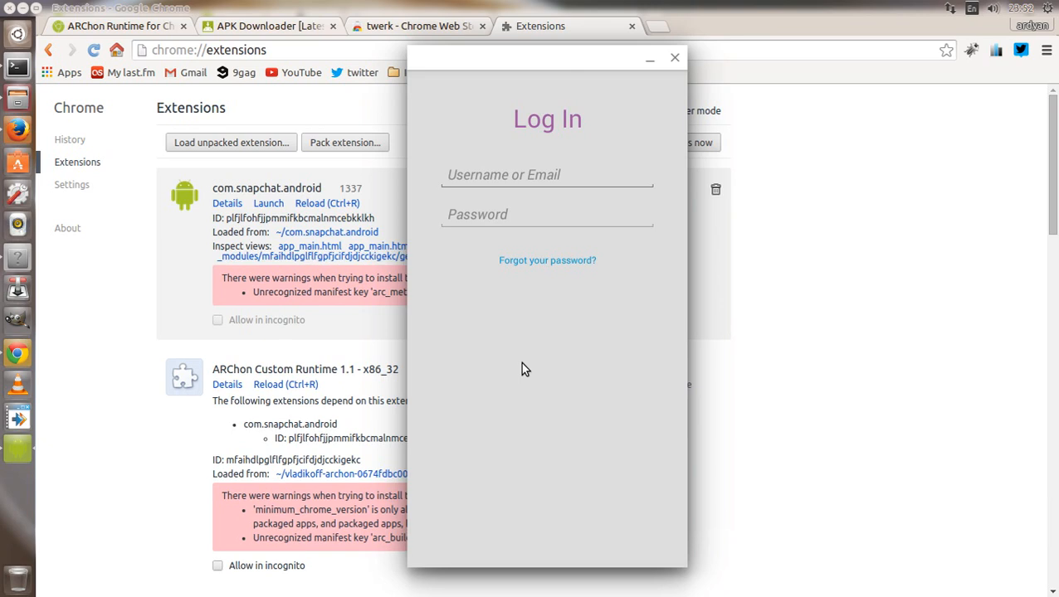
pyautogui.click(546, 174)
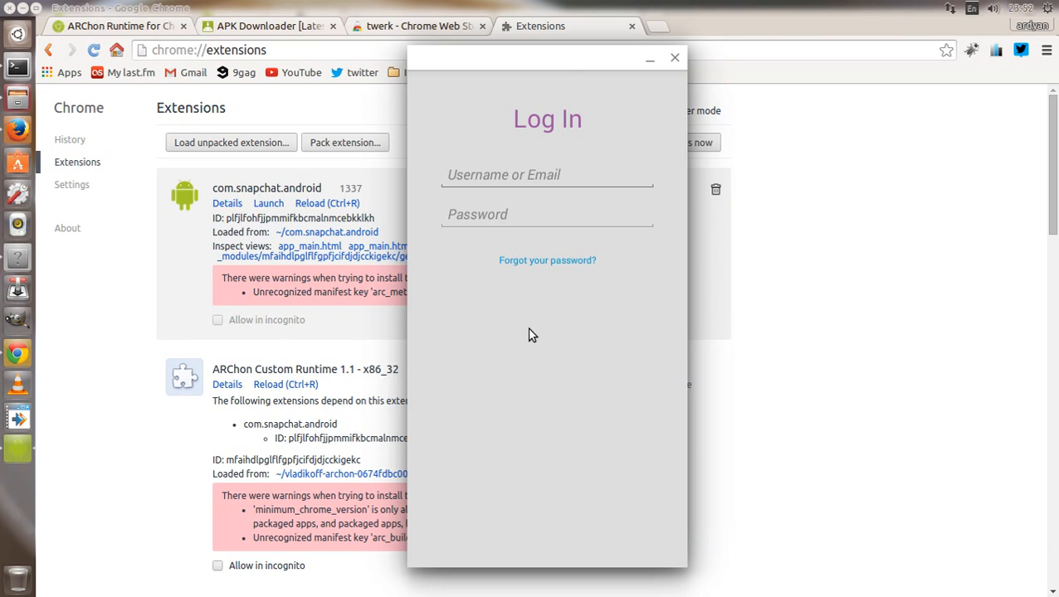
pyautogui.moveTo(836, 335)
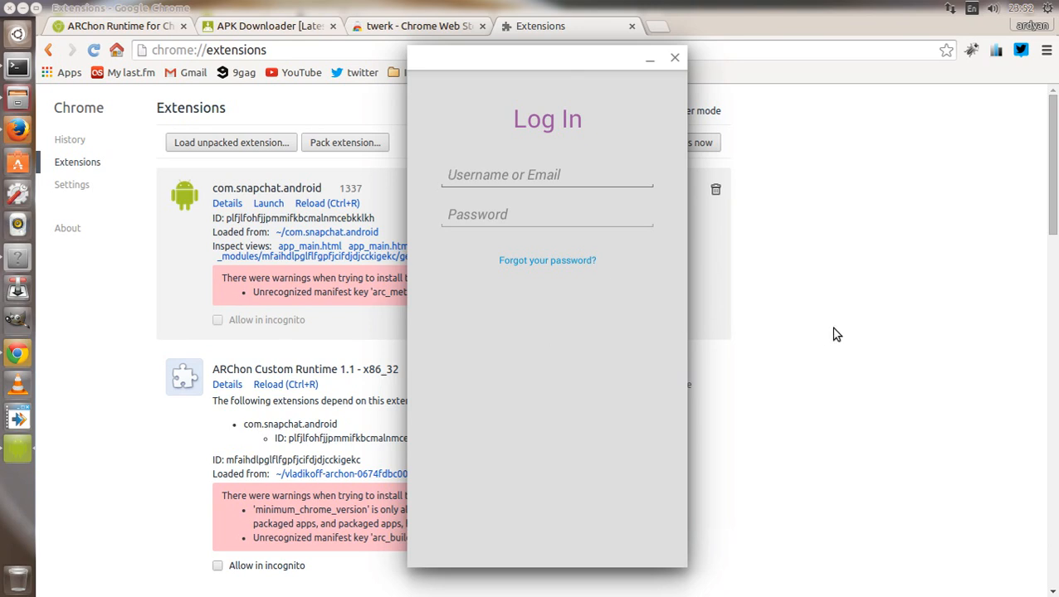
pyautogui.click(546, 174)
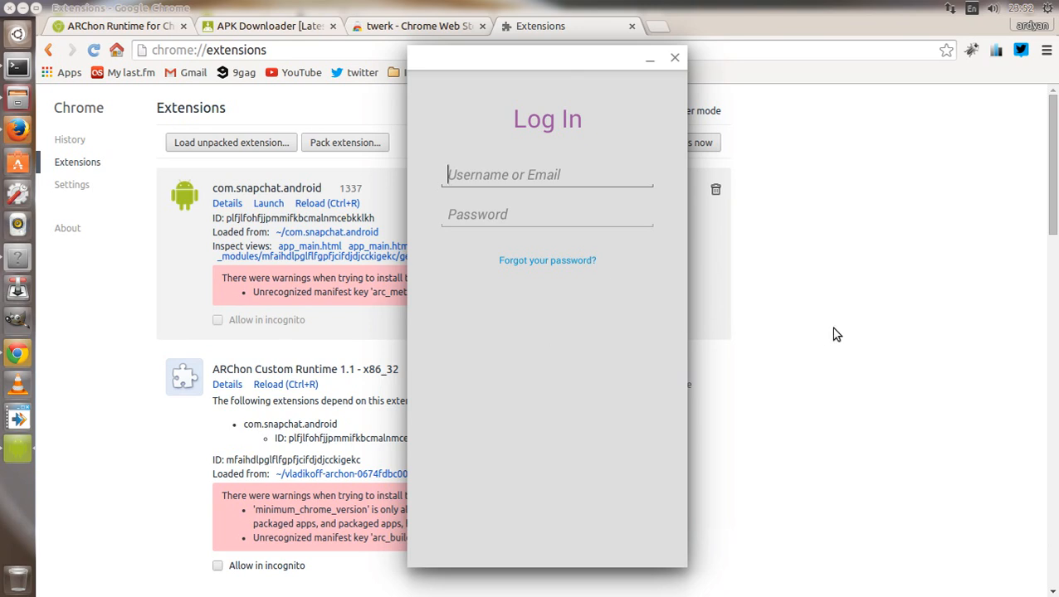
pyautogui.moveTo(531, 73)
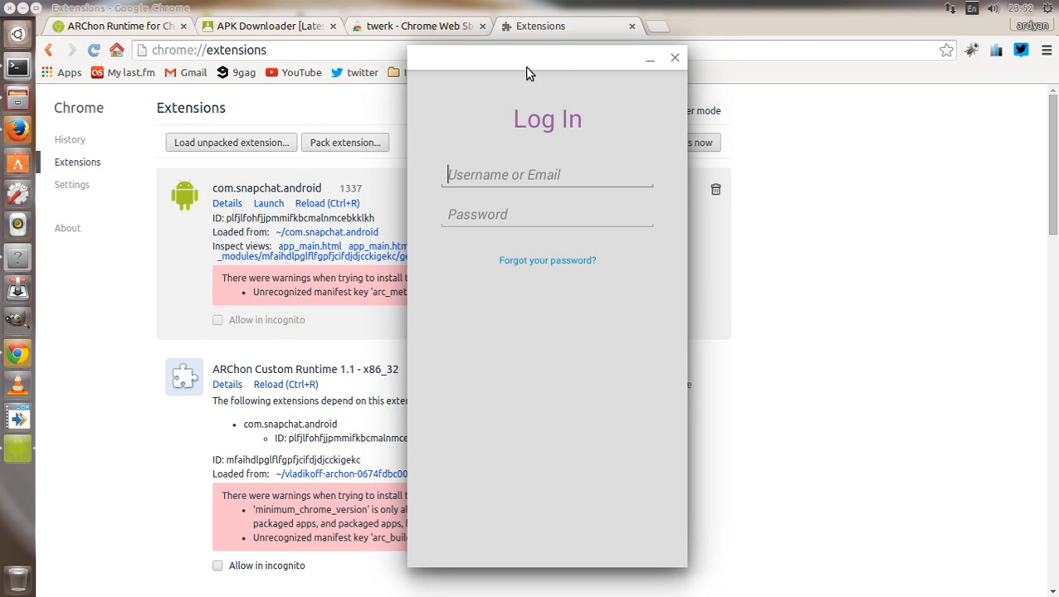